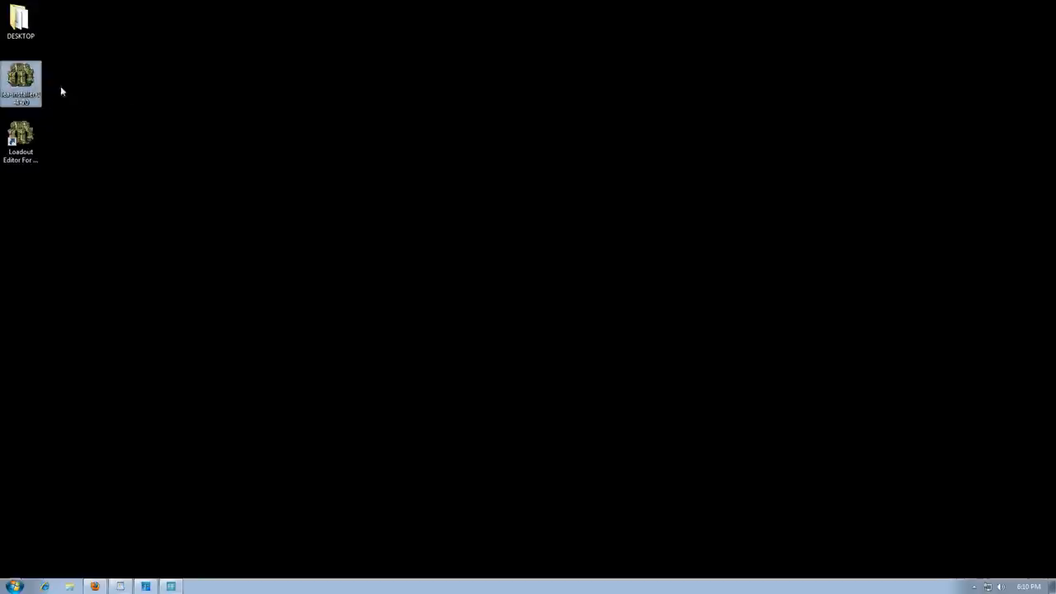
# - Launch the Loadout Editor installer from the desktop and allow the unverified setup to run
pyautogui.doubleClick(20, 79)
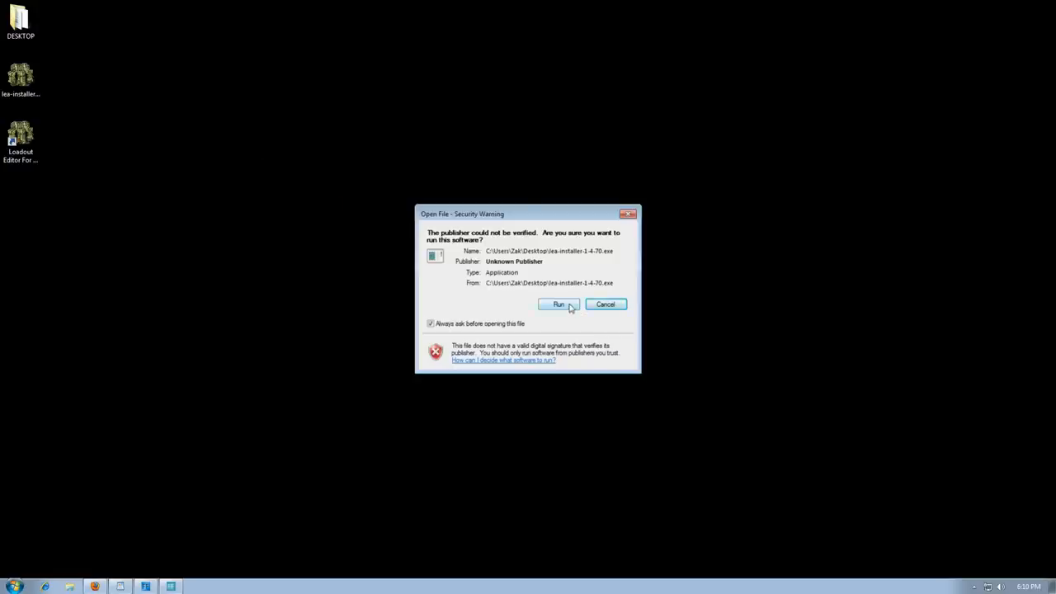
pyautogui.click(558, 303)
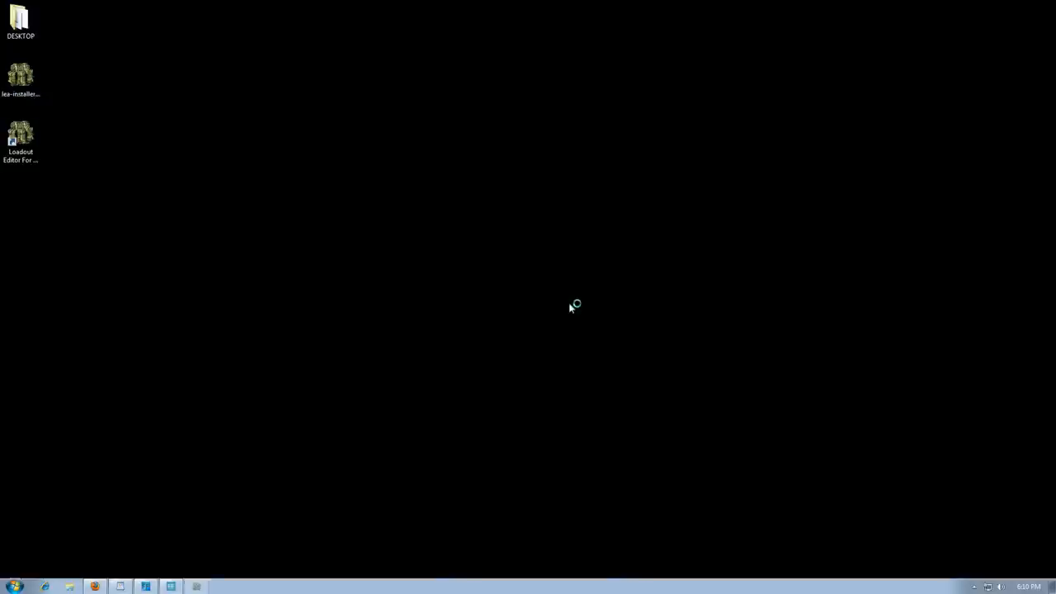
pyautogui.doubleClick(20, 135)
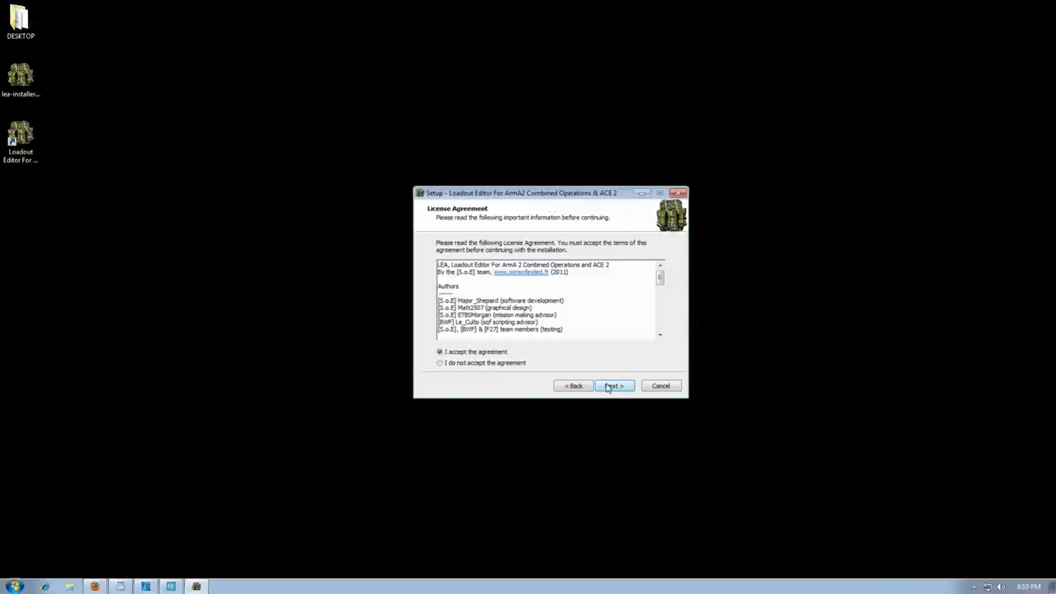
# - Accept the license agreement and continue to the Select Destination Location page
pyautogui.click(614, 386)
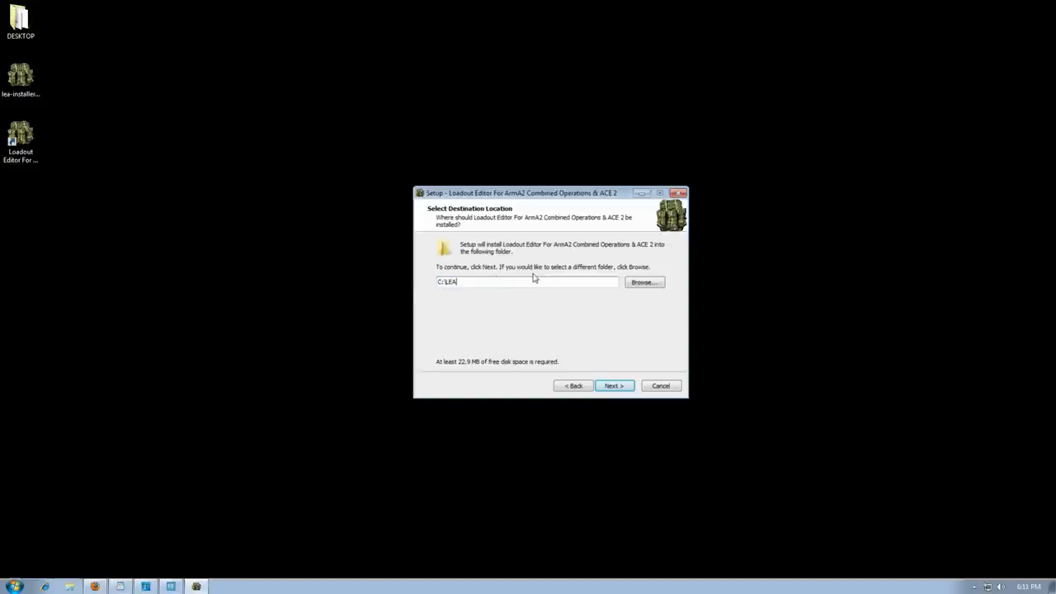
pyautogui.moveTo(645, 282)
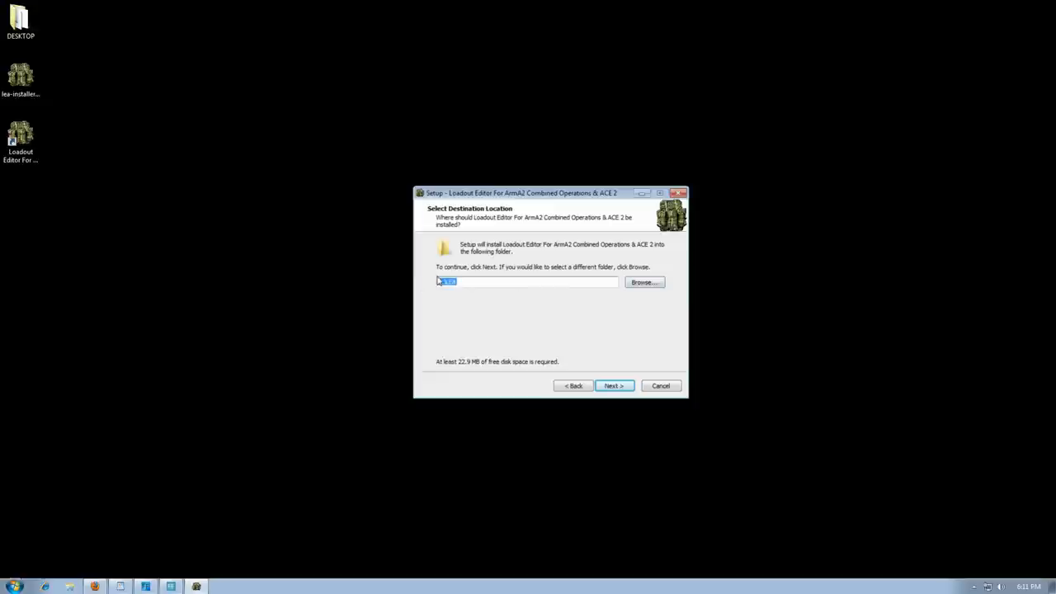
pyautogui.moveTo(487, 261)
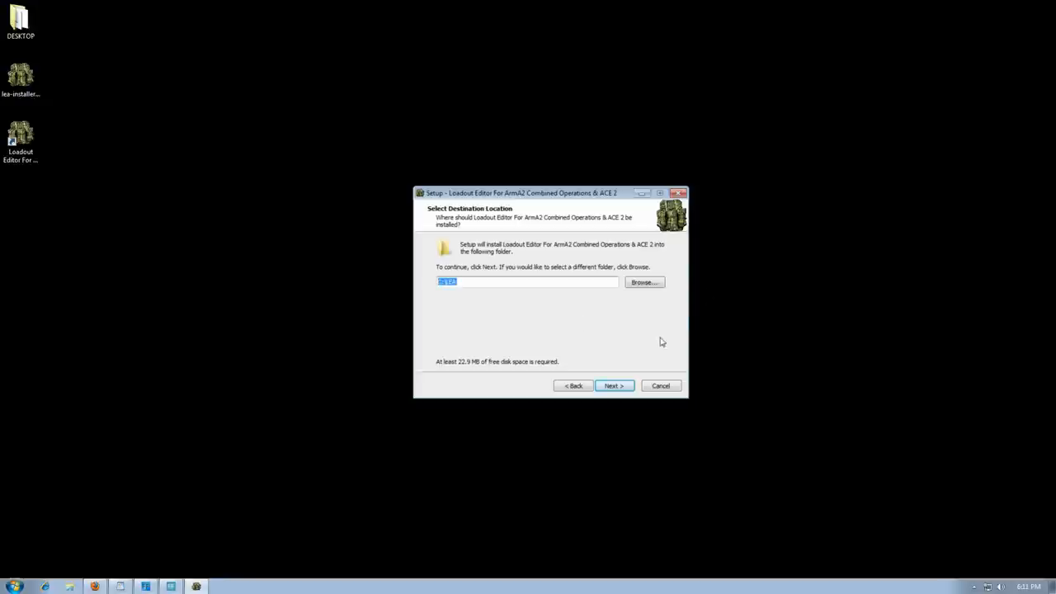
# - Keep the destination folder and correct the game path's last folder name to 'ArmA 2'
pyautogui.click(614, 386)
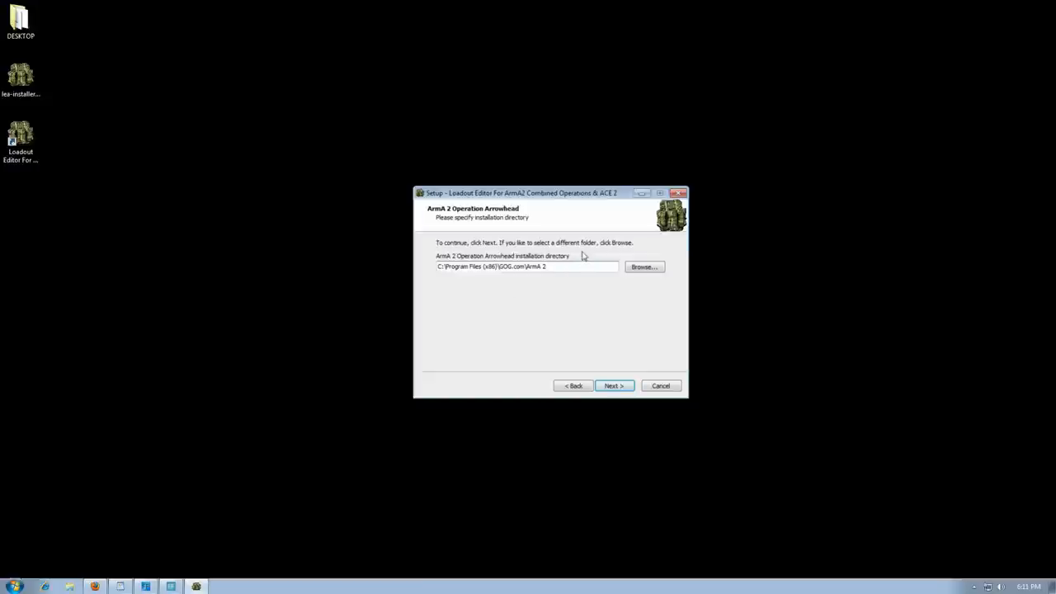
pyautogui.moveTo(624, 264)
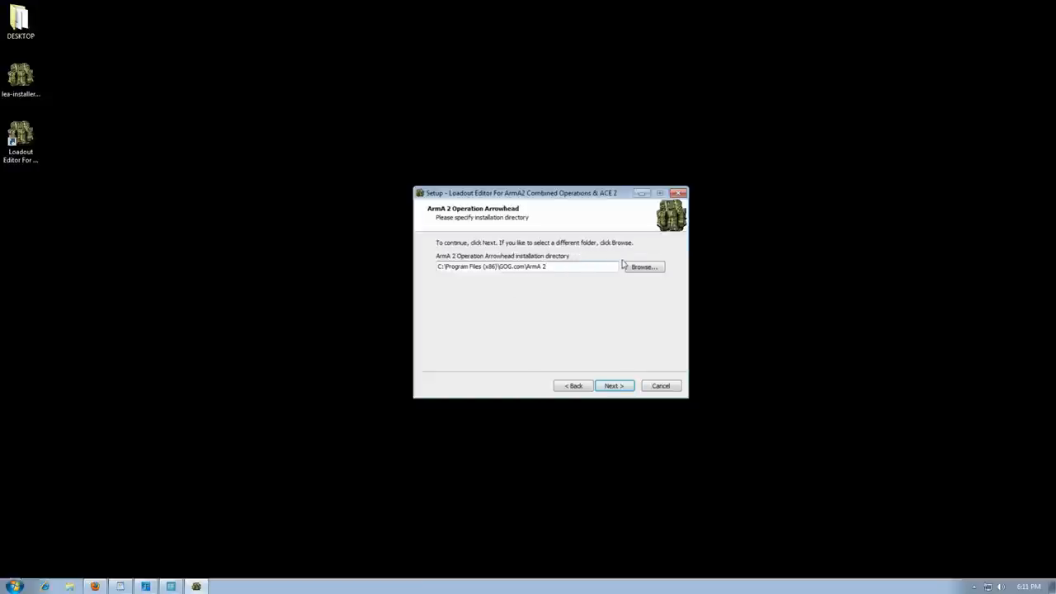
pyautogui.moveTo(618, 254)
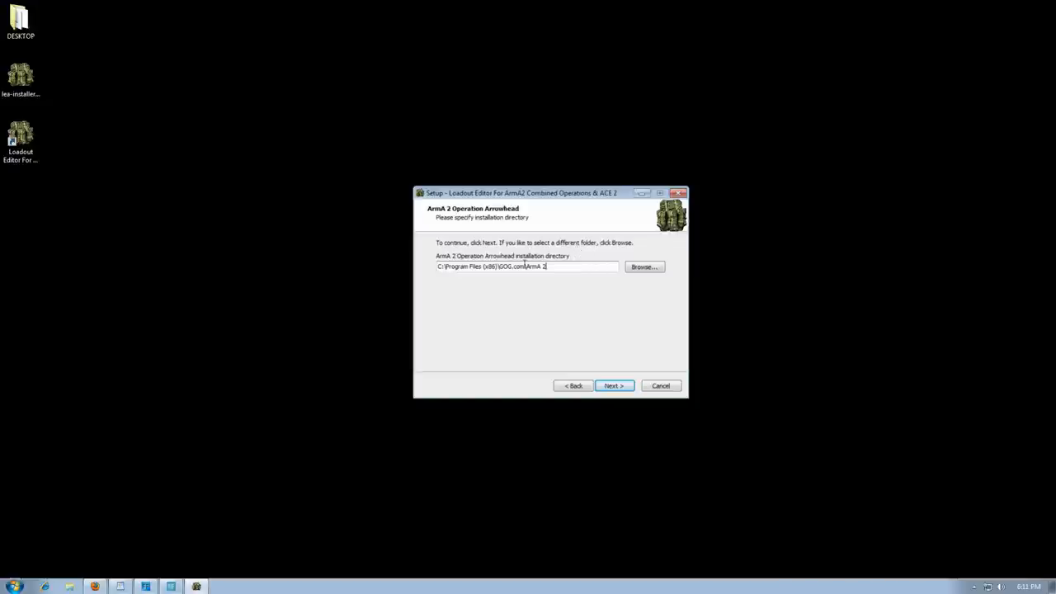
pyautogui.doubleClick(535, 267)
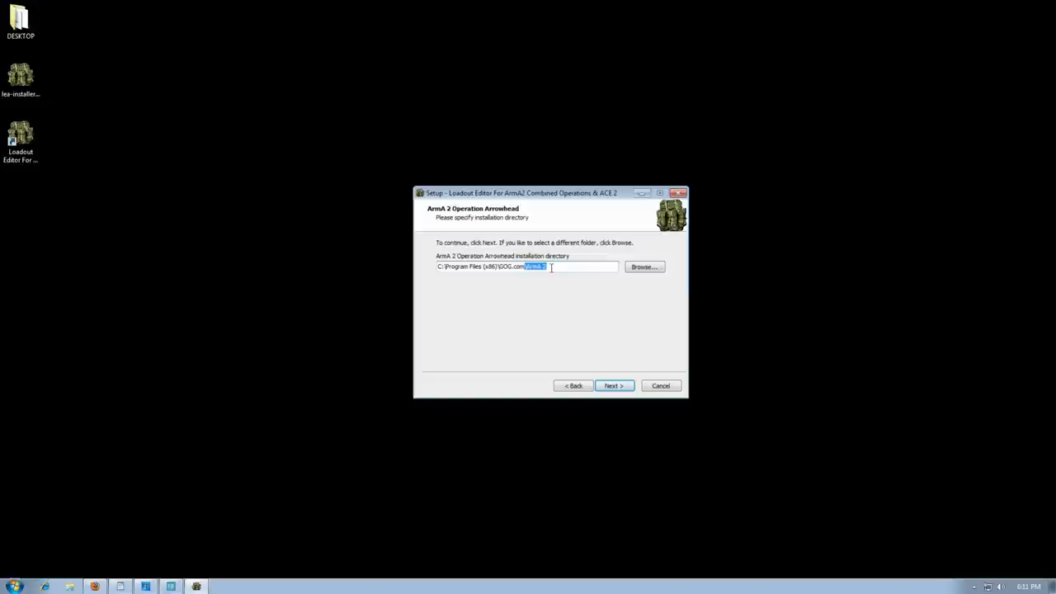
pyautogui.write('ArmA 2')
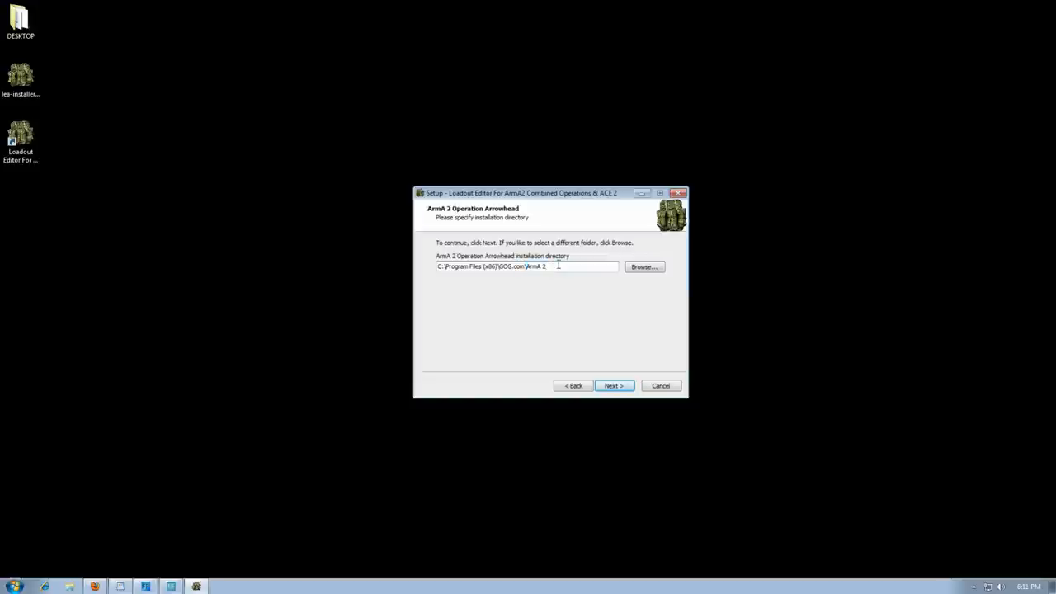
pyautogui.doubleClick(535, 266)
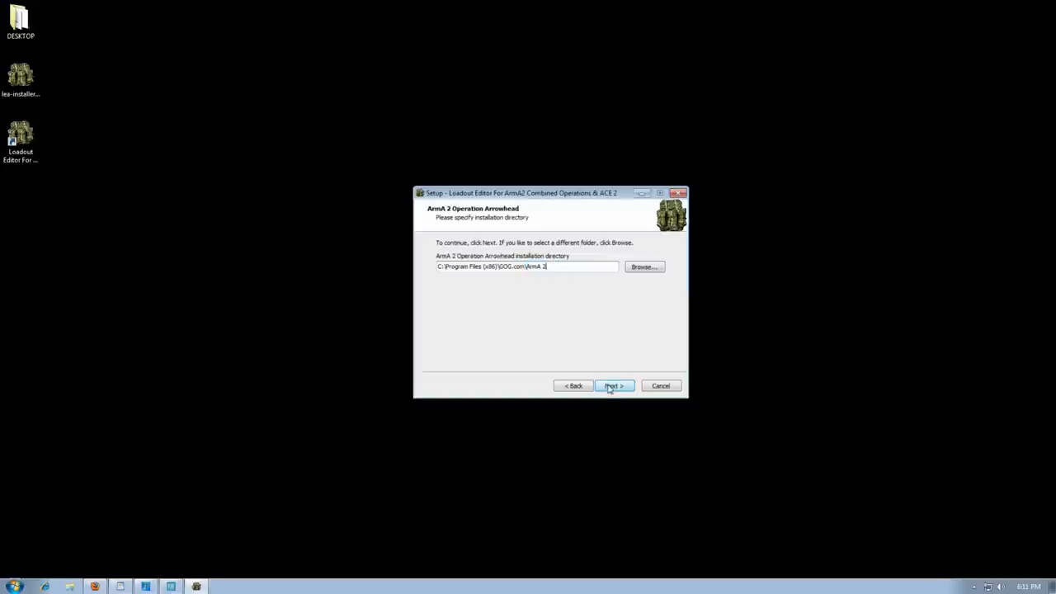
pyautogui.click(614, 387)
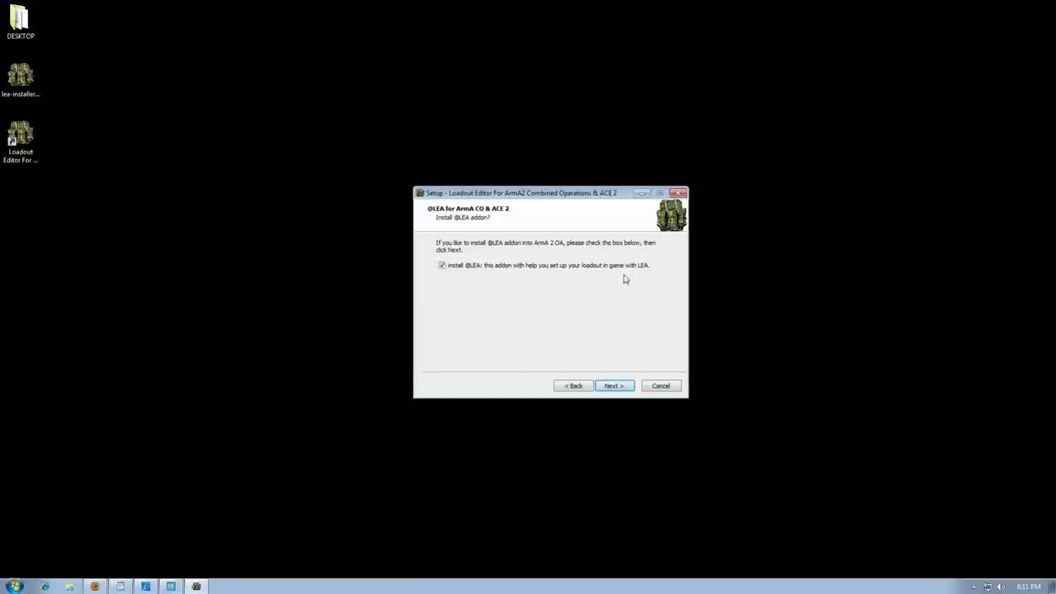
pyautogui.click(442, 264)
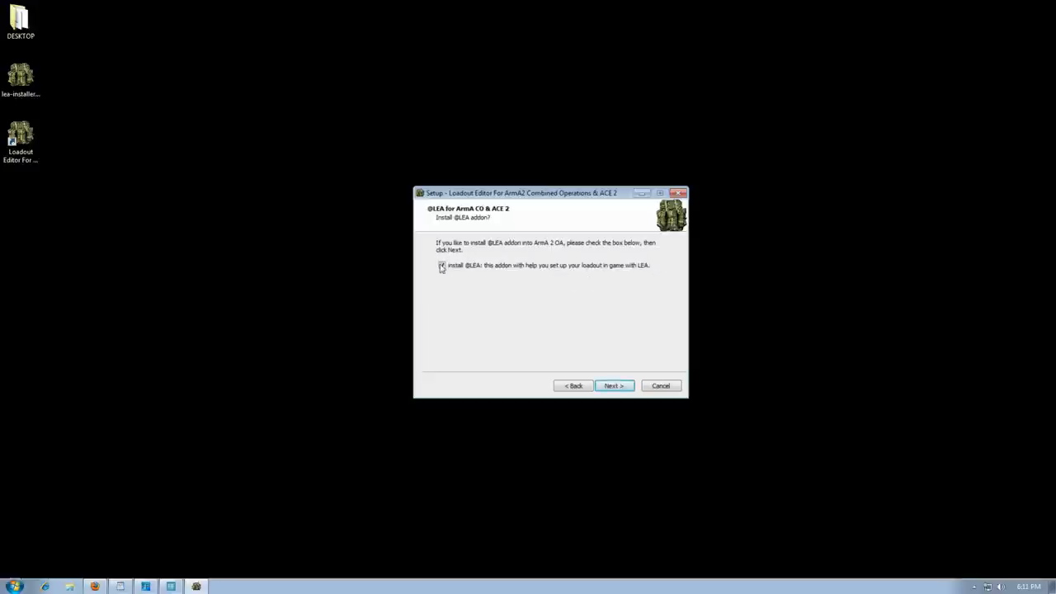
pyautogui.click(614, 386)
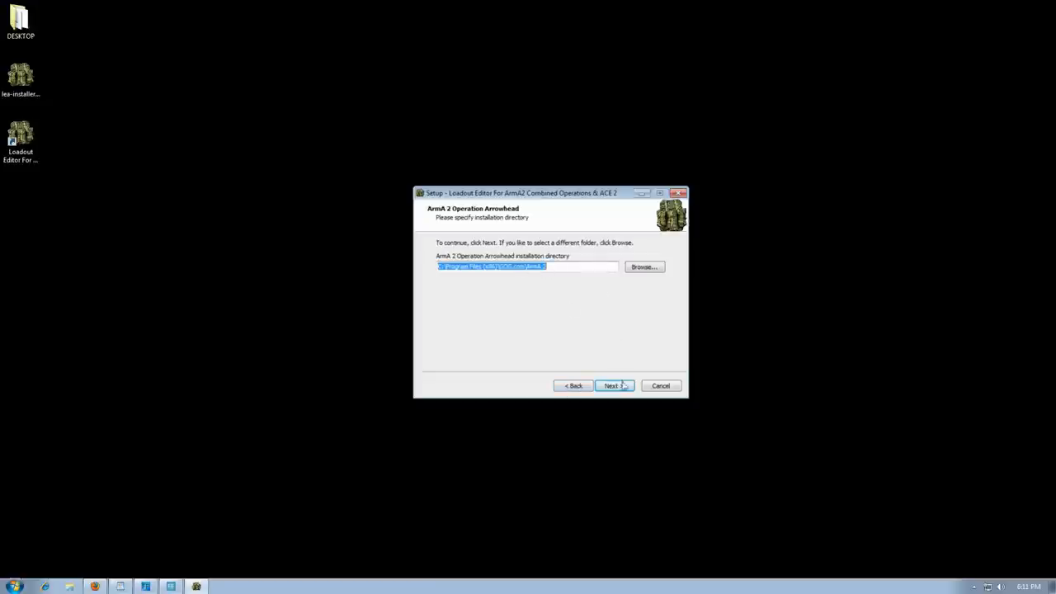
pyautogui.click(614, 386)
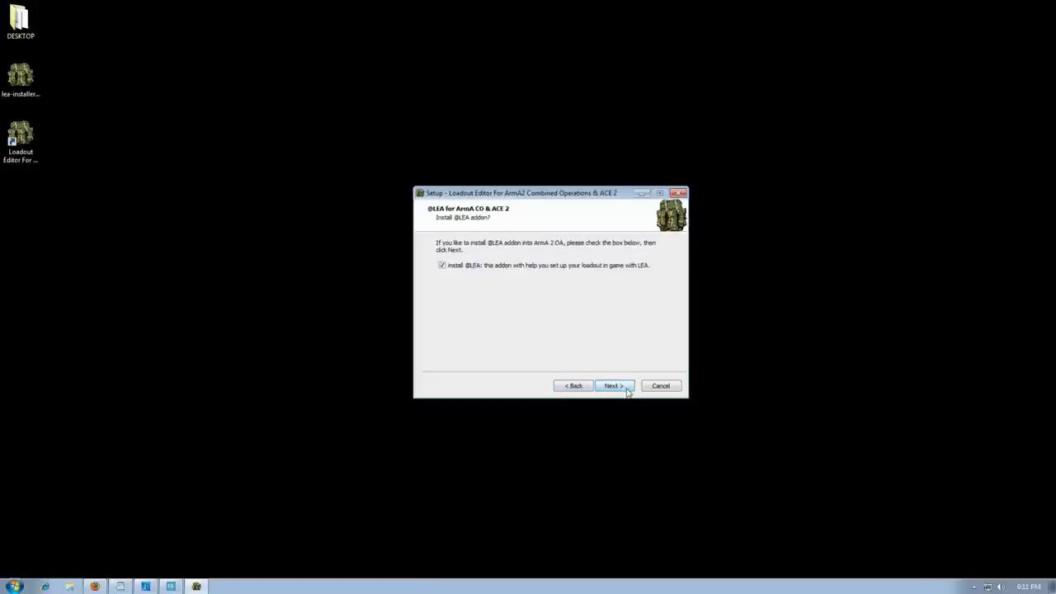
pyautogui.click(612, 387)
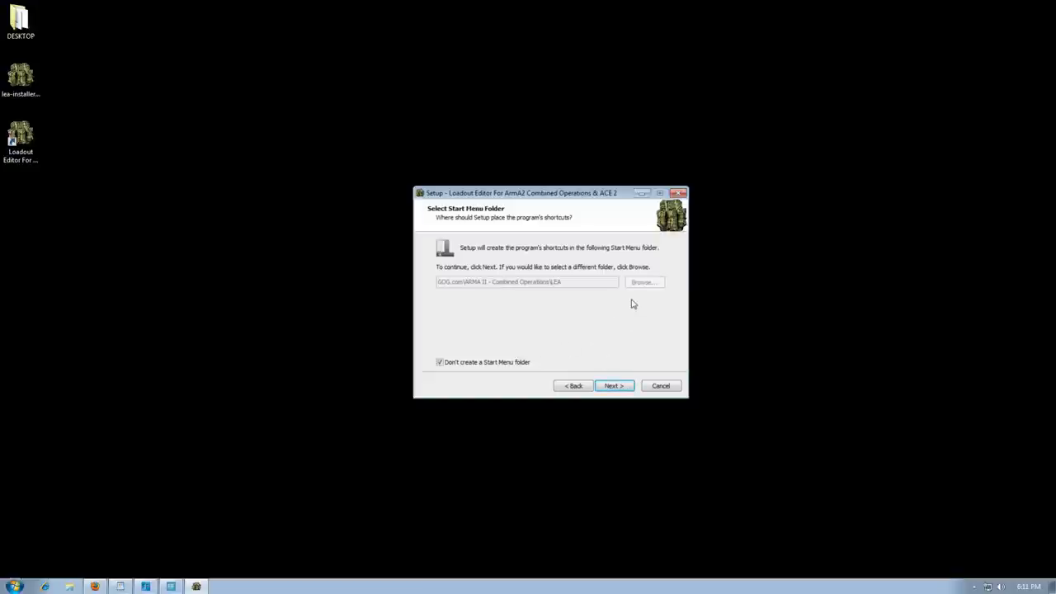
pyautogui.click(614, 386)
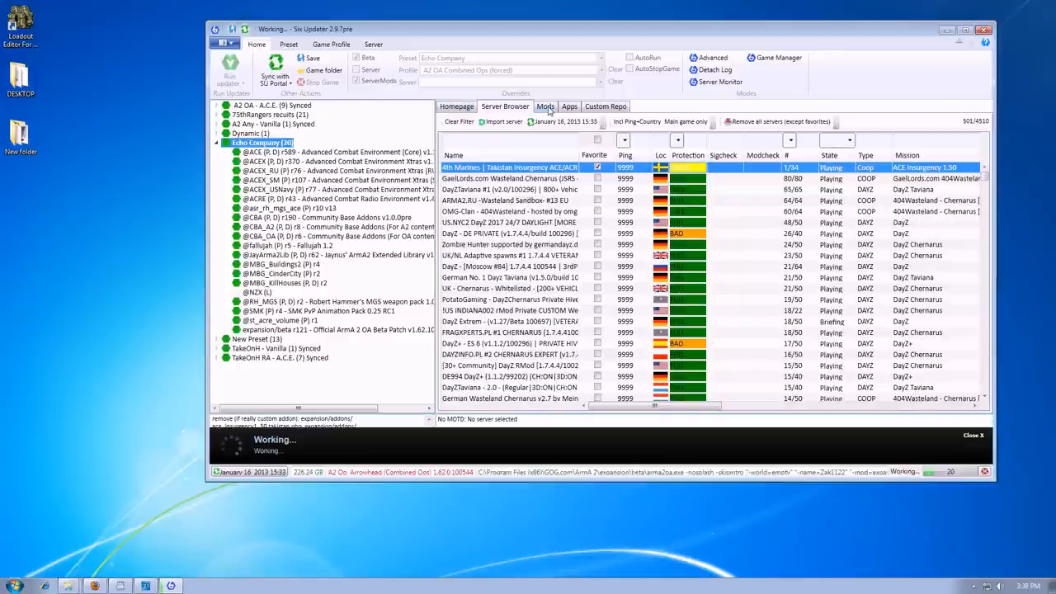
pyautogui.click(545, 105)
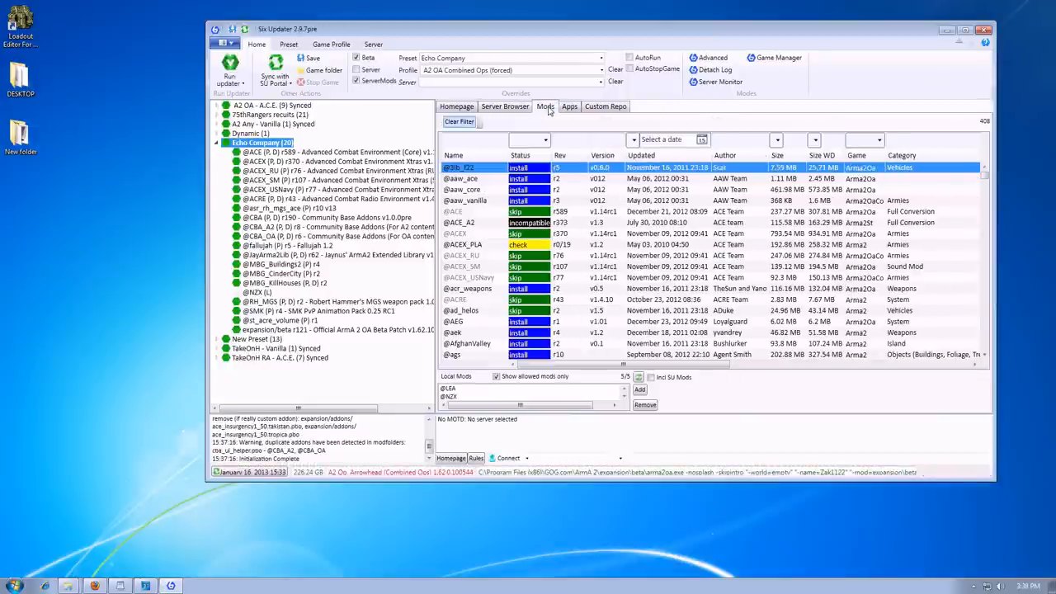
pyautogui.moveTo(487, 273)
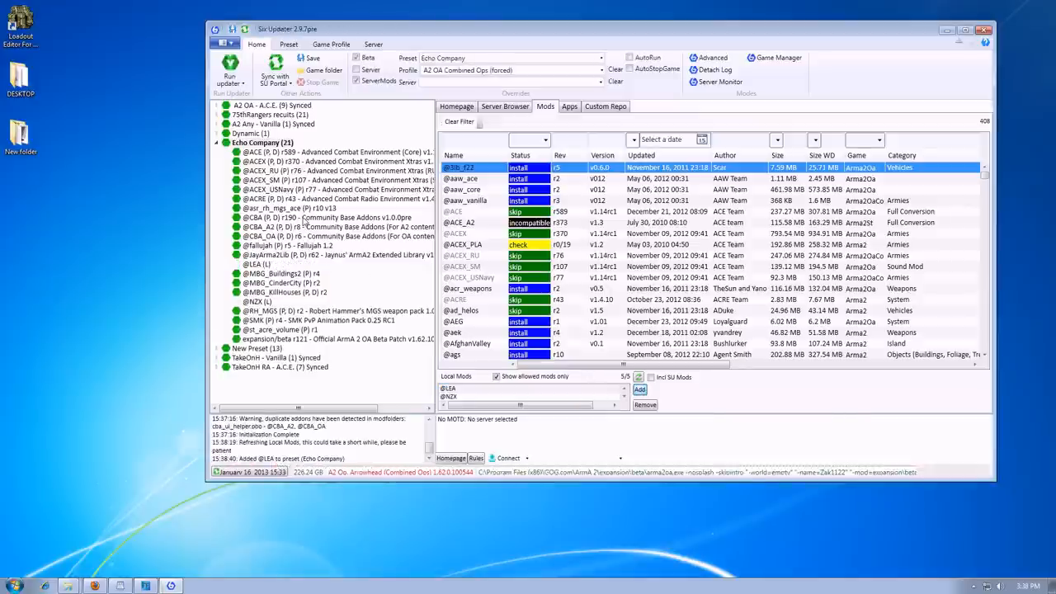
# - Launch Loadout Editor, switch between East and West unit sides, and show the Profiles menu
pyautogui.click(256, 264)
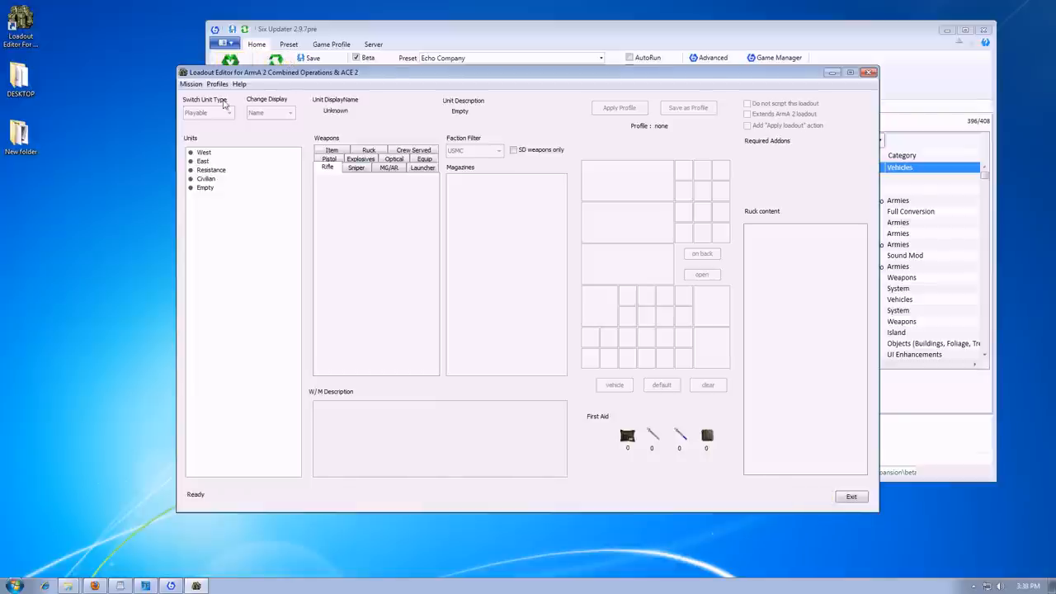
pyautogui.click(218, 82)
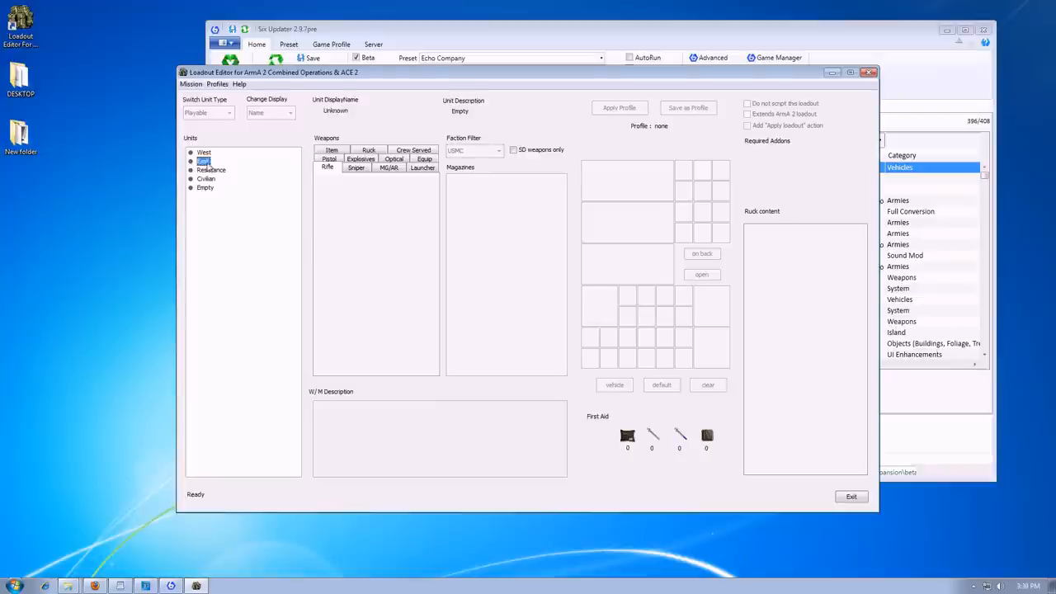
pyautogui.click(204, 152)
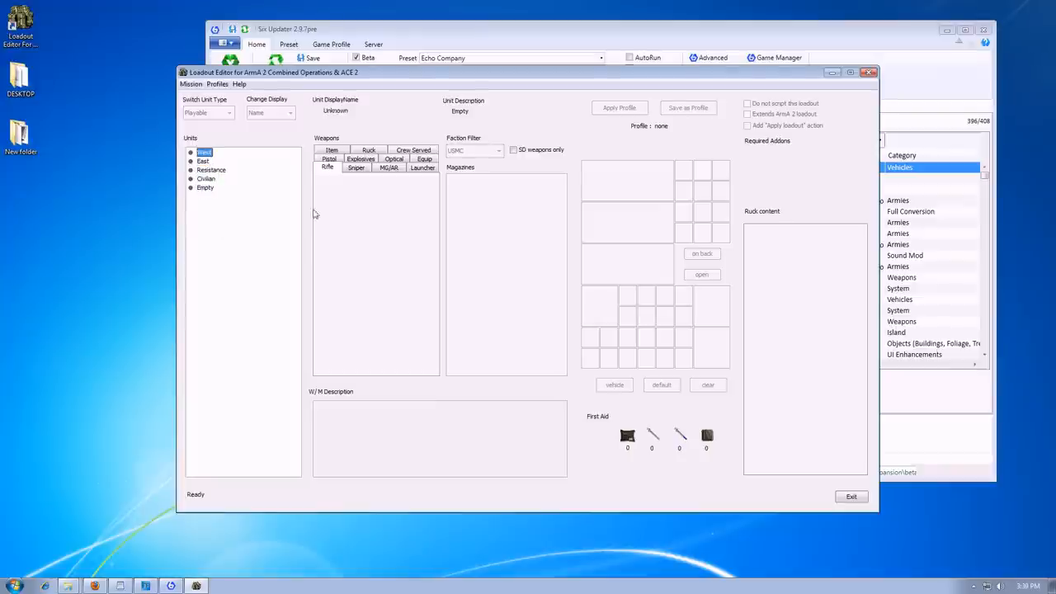
pyautogui.click(218, 84)
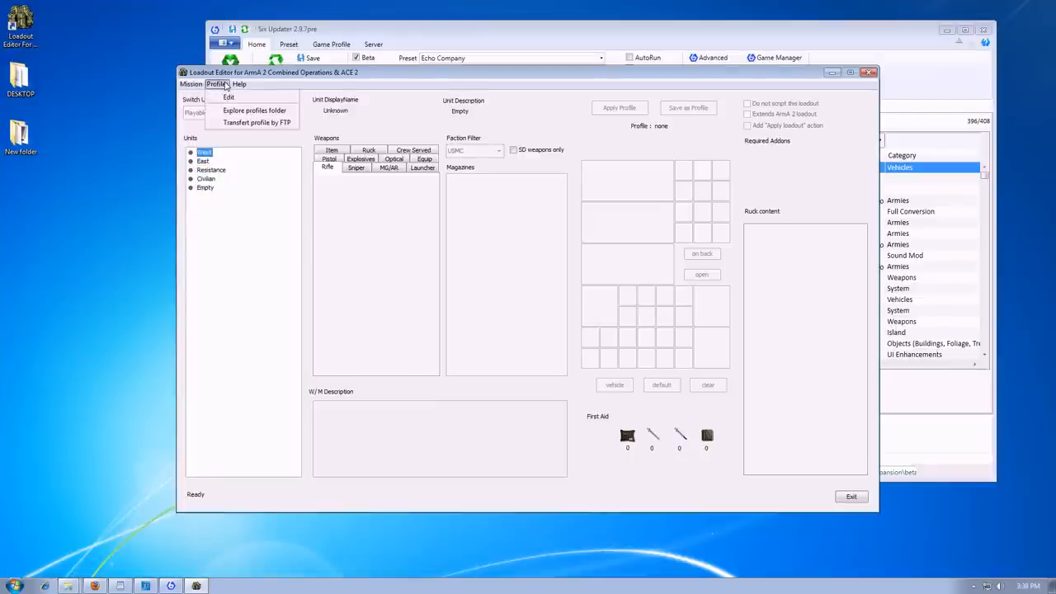
# - In Help > Manage Addons, select all listed addons and close the manager
pyautogui.click(239, 82)
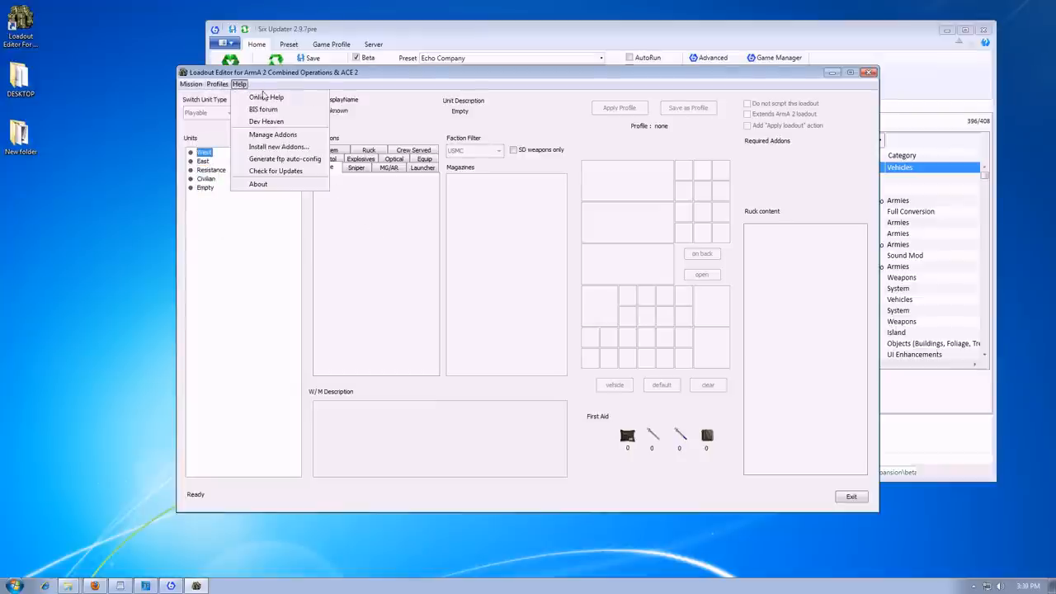
pyautogui.click(274, 134)
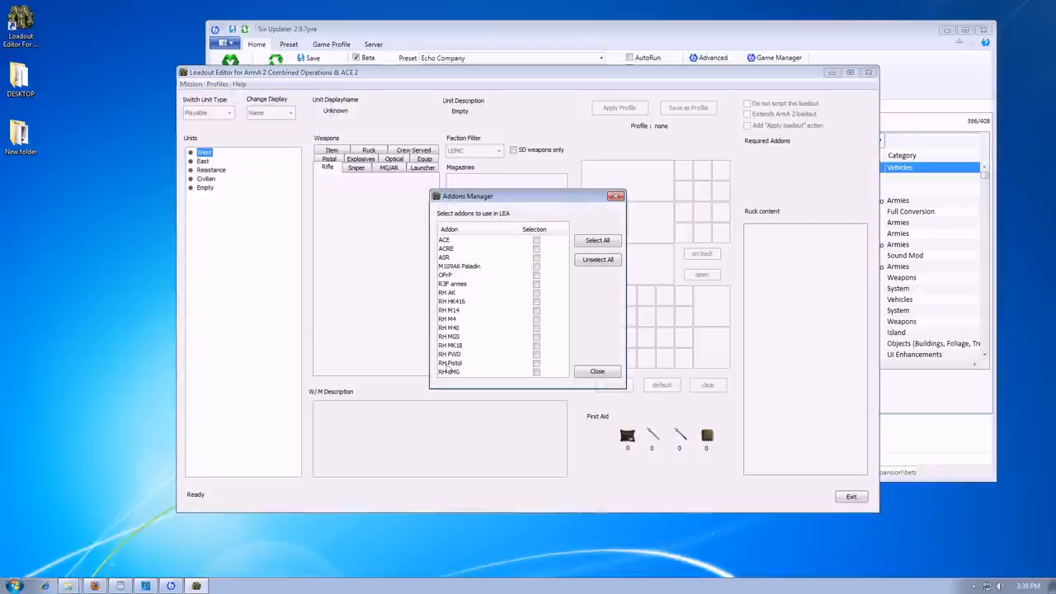
pyautogui.moveTo(515, 245)
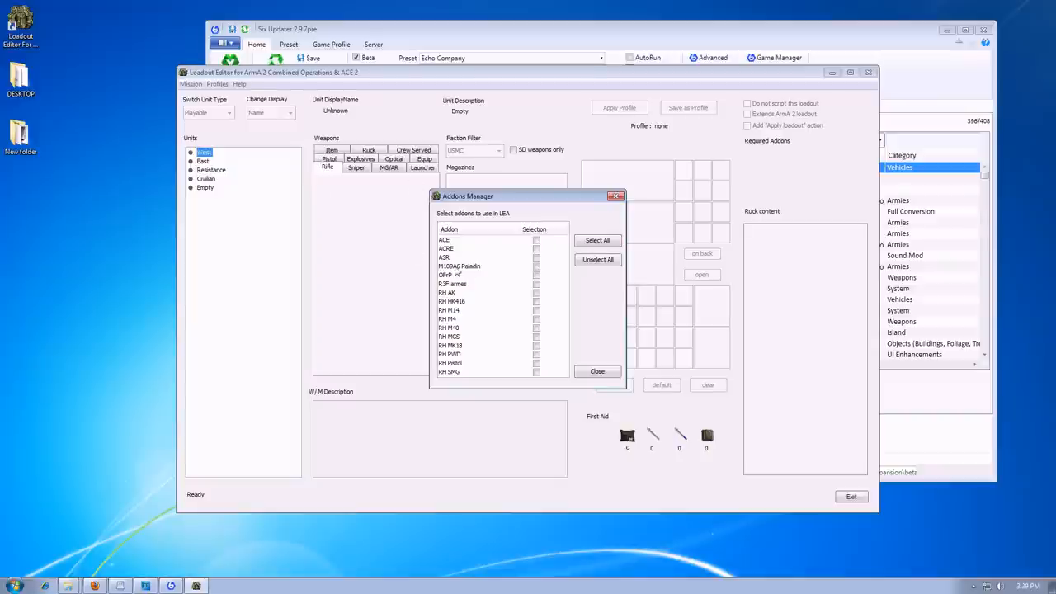
pyautogui.click(597, 241)
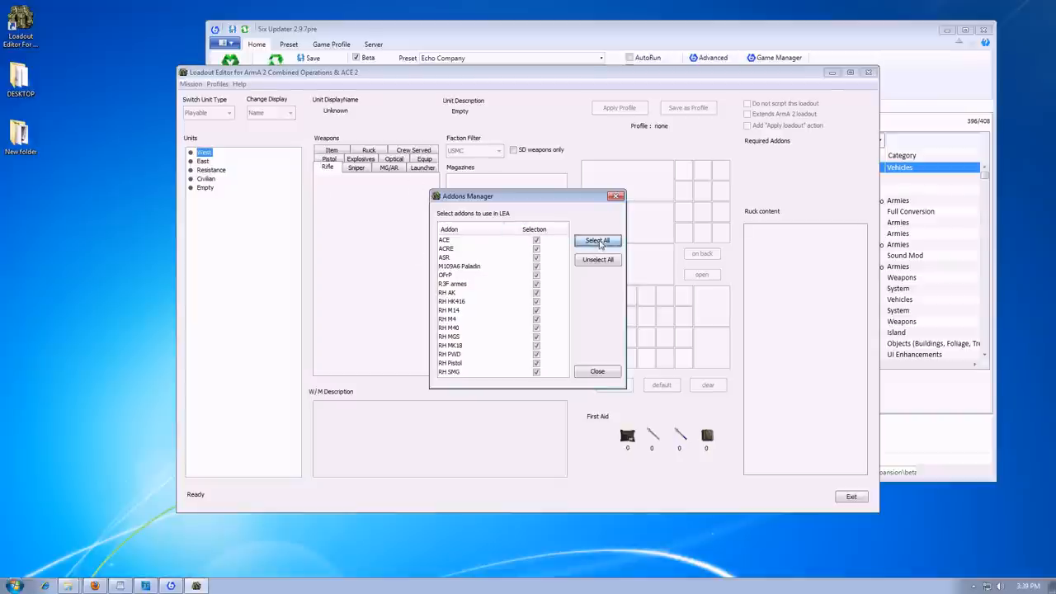
pyautogui.moveTo(515, 337)
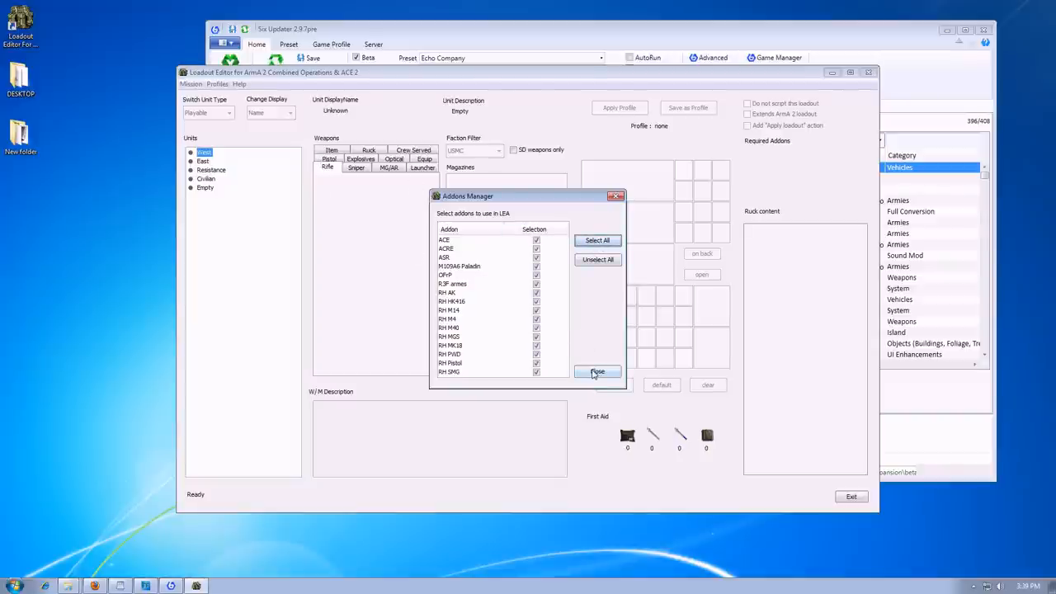
pyautogui.click(598, 371)
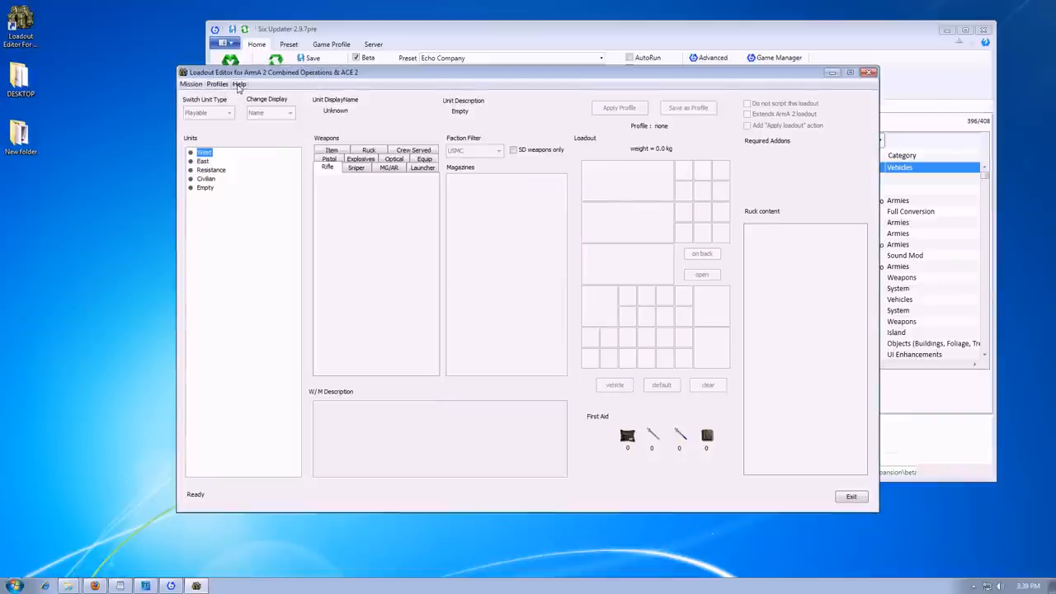
pyautogui.moveTo(251, 97)
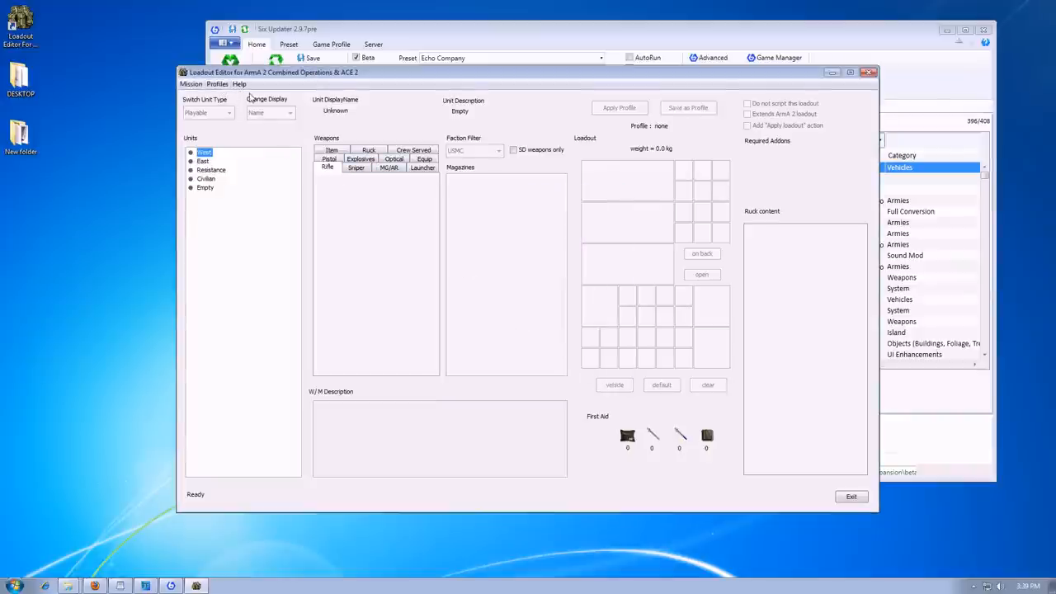
# - Enter Profiles > Edit and start creating a new item in the Profiles window
pyautogui.click(217, 84)
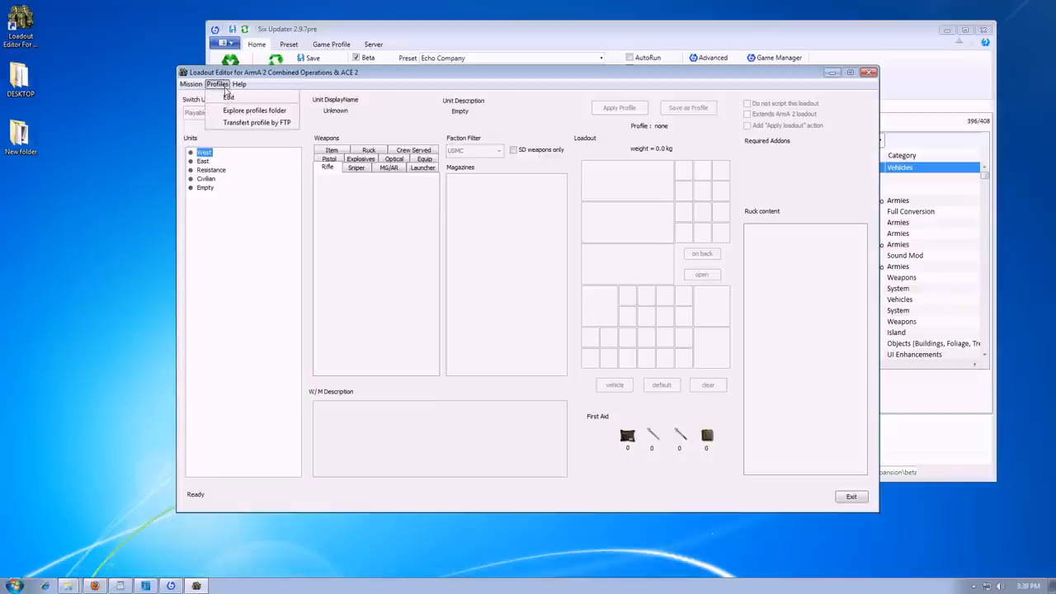
pyautogui.click(228, 96)
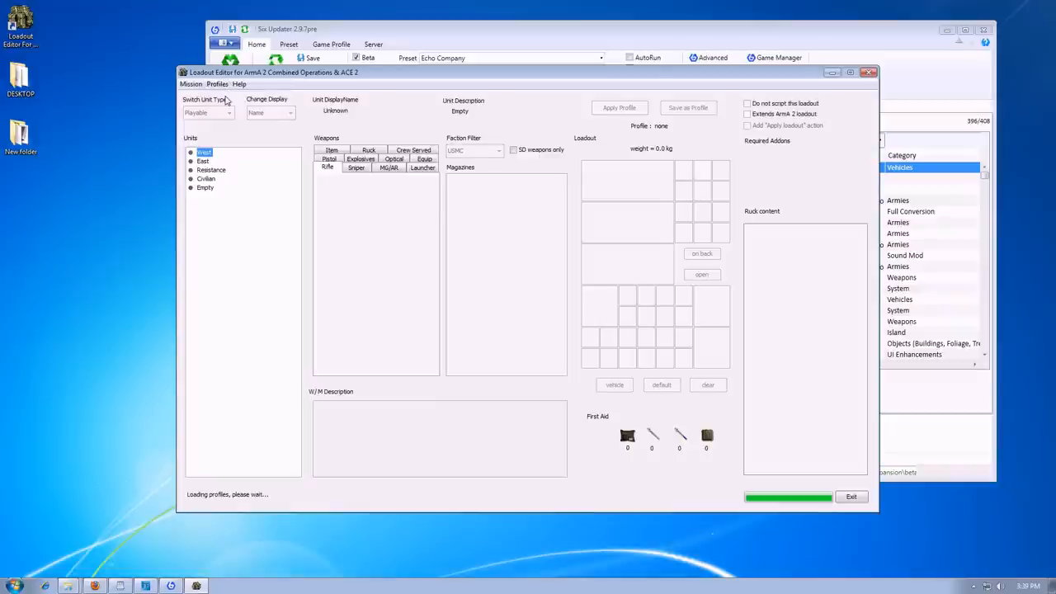
pyautogui.moveTo(228, 89)
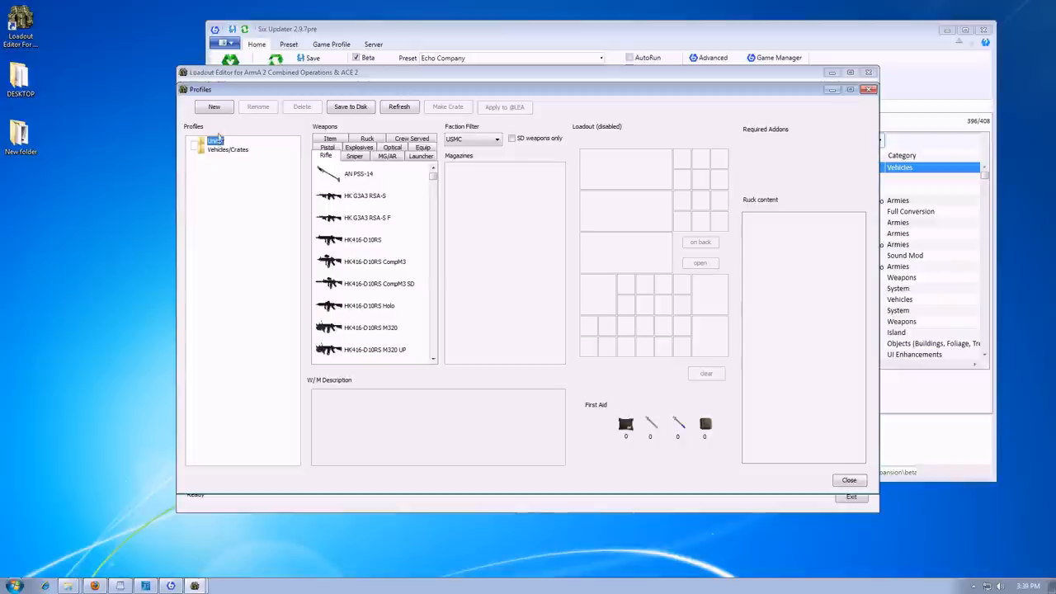
pyautogui.click(215, 105)
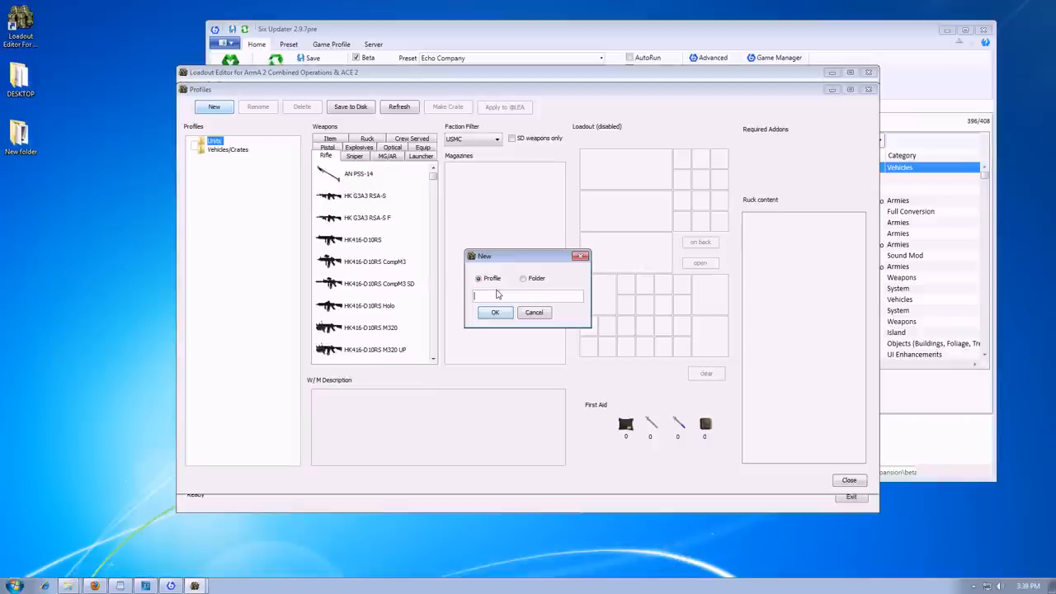
# - Name the new profile GUNNER1 and confirm its creation under Units
pyautogui.write('GUNNER')
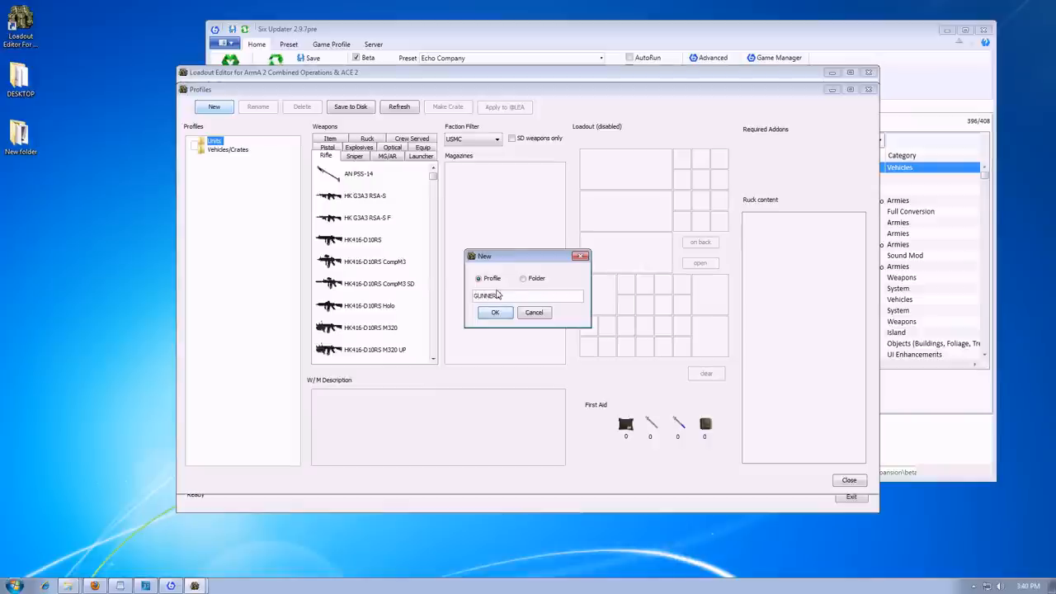
pyautogui.click(495, 312)
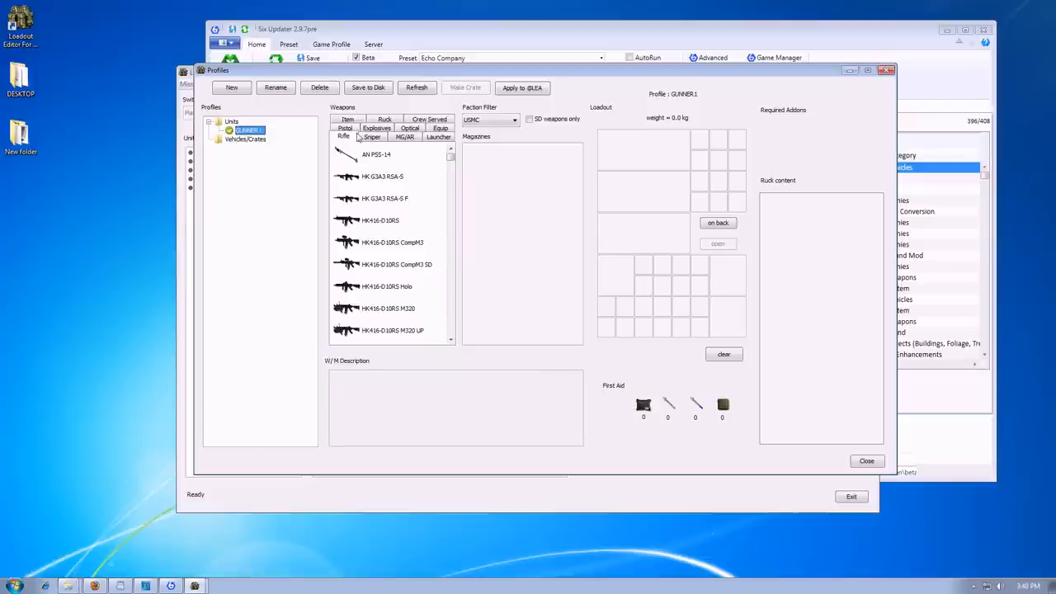
# - Browse the rifle list and add the HK416-D10RS rifle with its magazines to GUNNER1
pyautogui.click(383, 198)
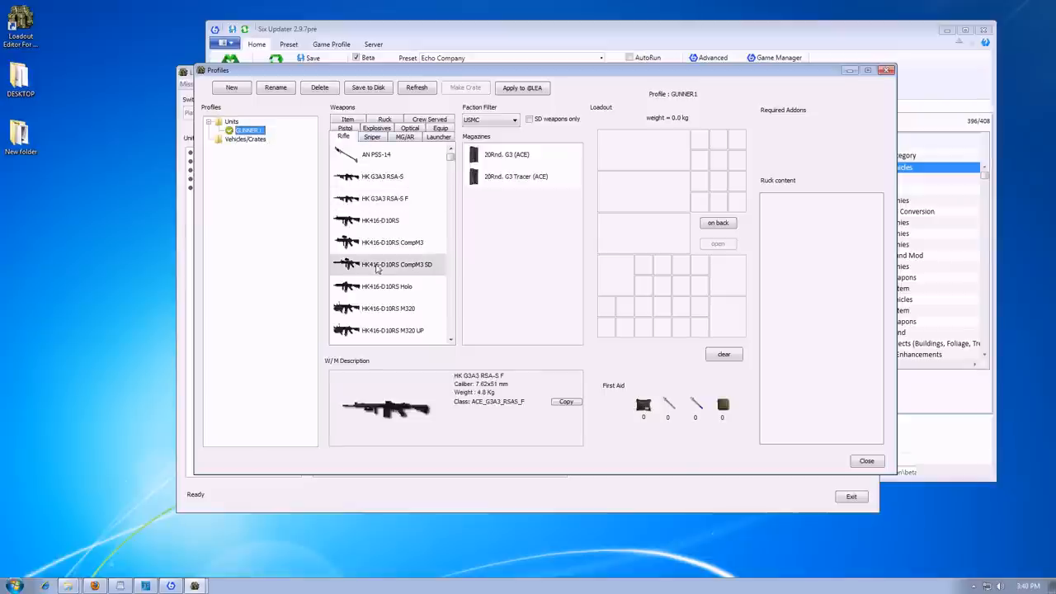
pyautogui.click(380, 221)
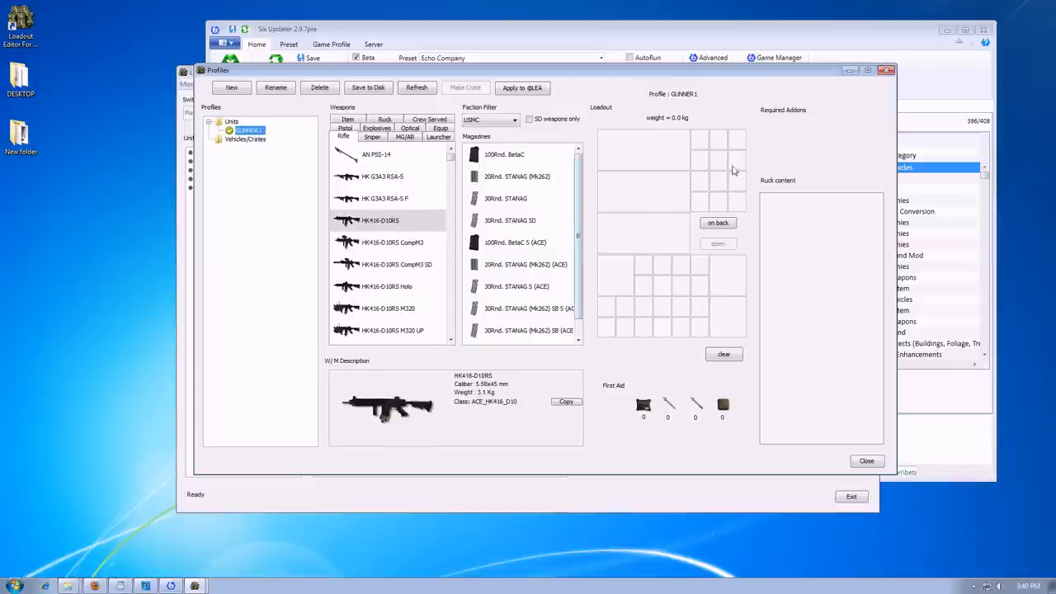
pyautogui.doubleClick(379, 221)
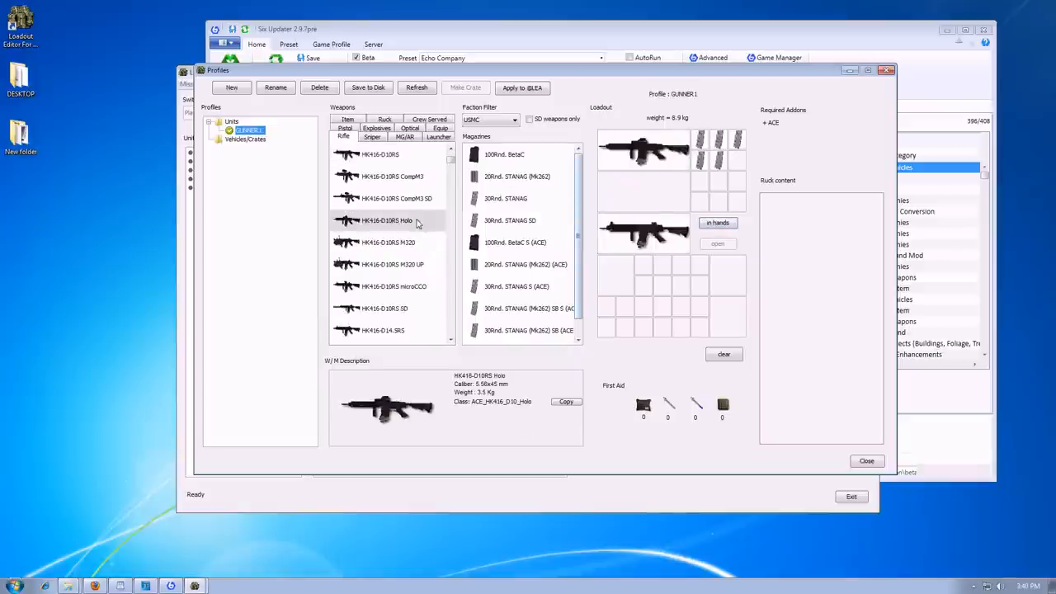
pyautogui.moveTo(436, 149)
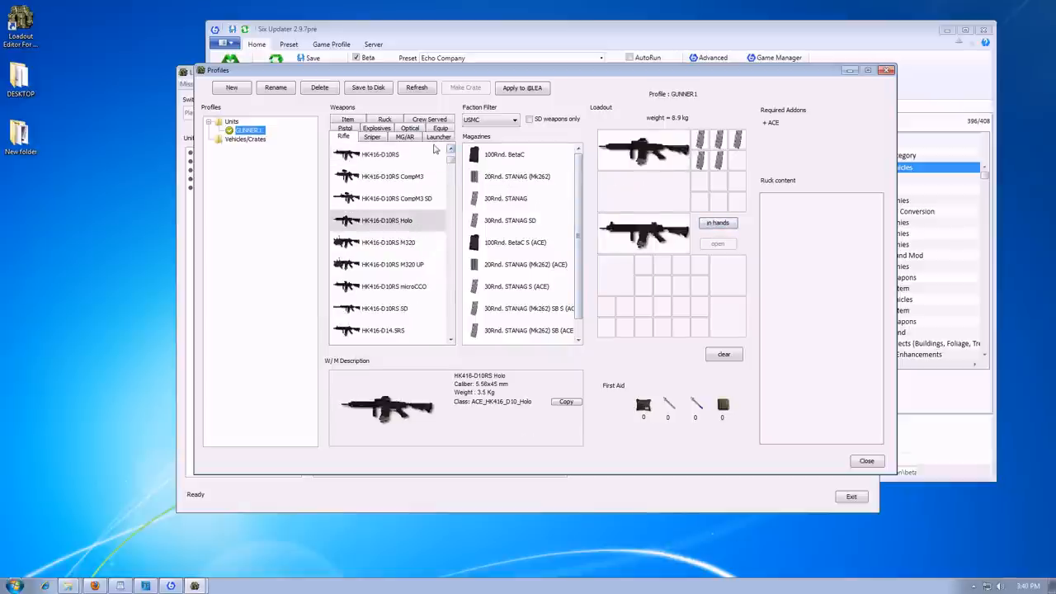
# - Add the Arc Teryx Charlie rucksack to the GUNNER1 loadout and view its contents
pyautogui.click(385, 135)
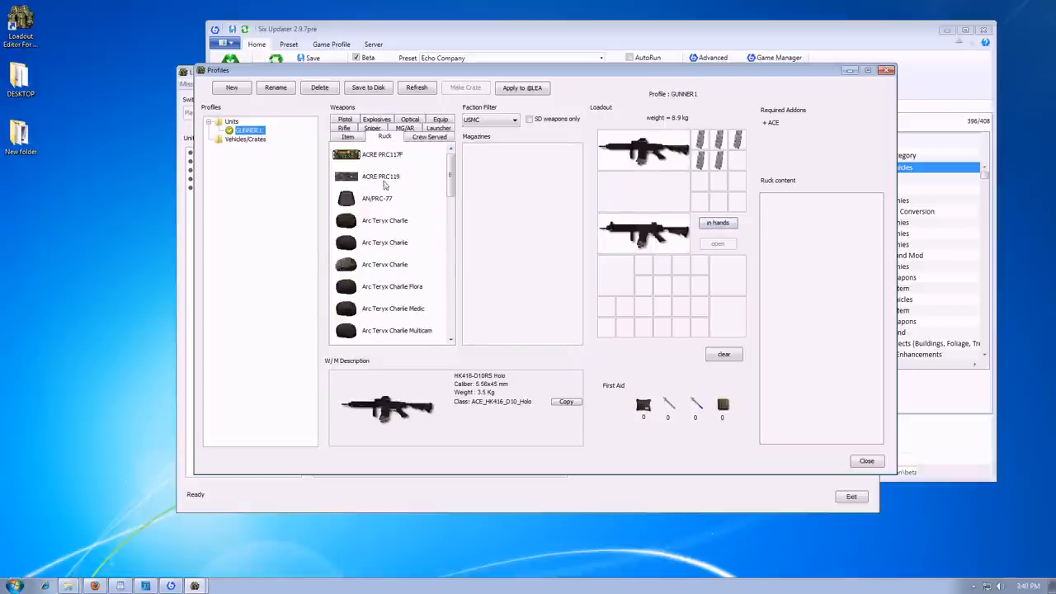
pyautogui.click(384, 241)
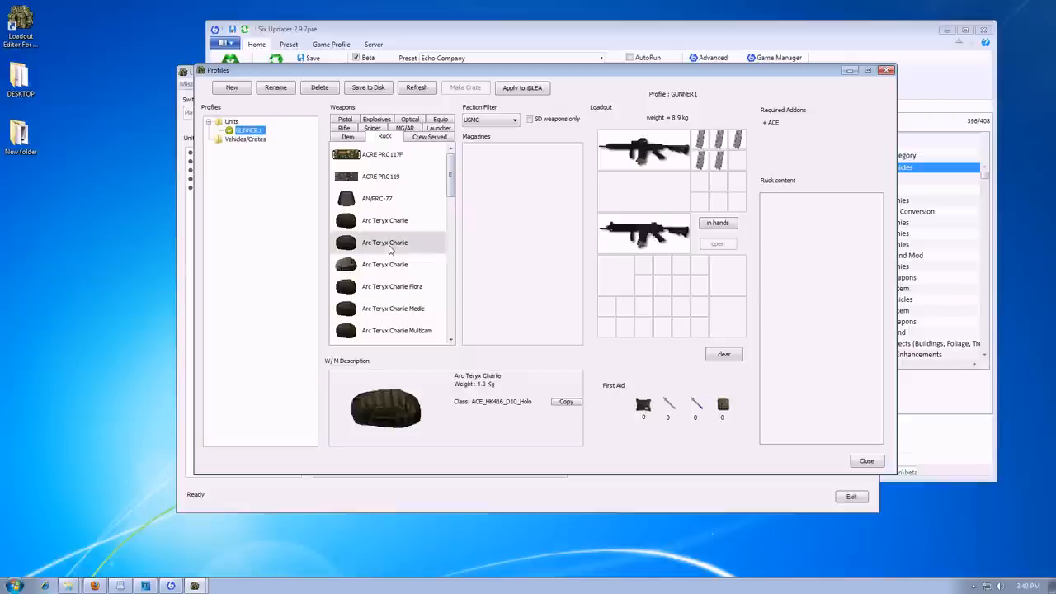
pyautogui.doubleClick(385, 241)
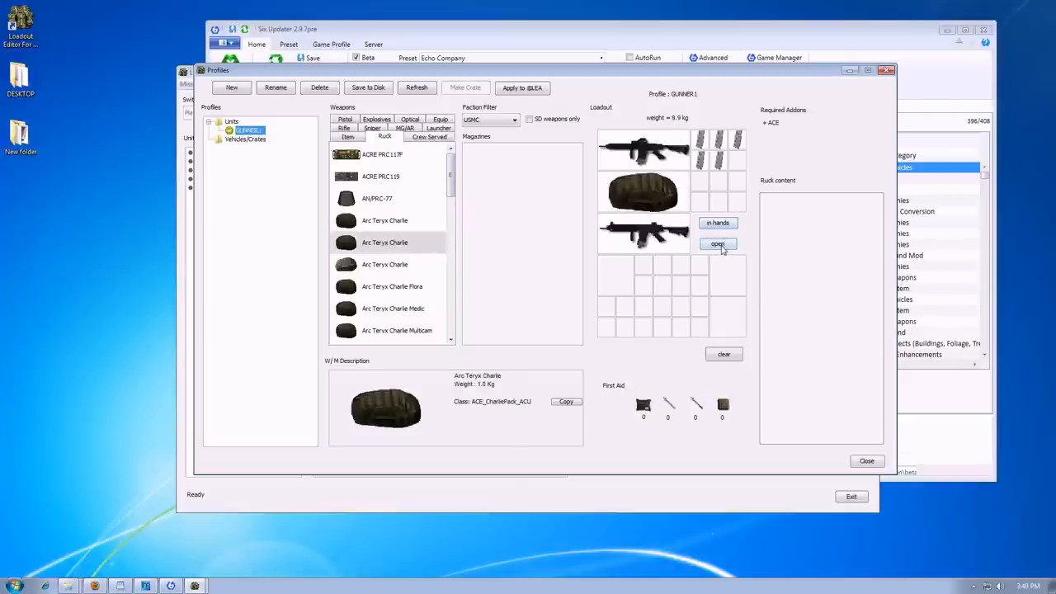
pyautogui.click(716, 245)
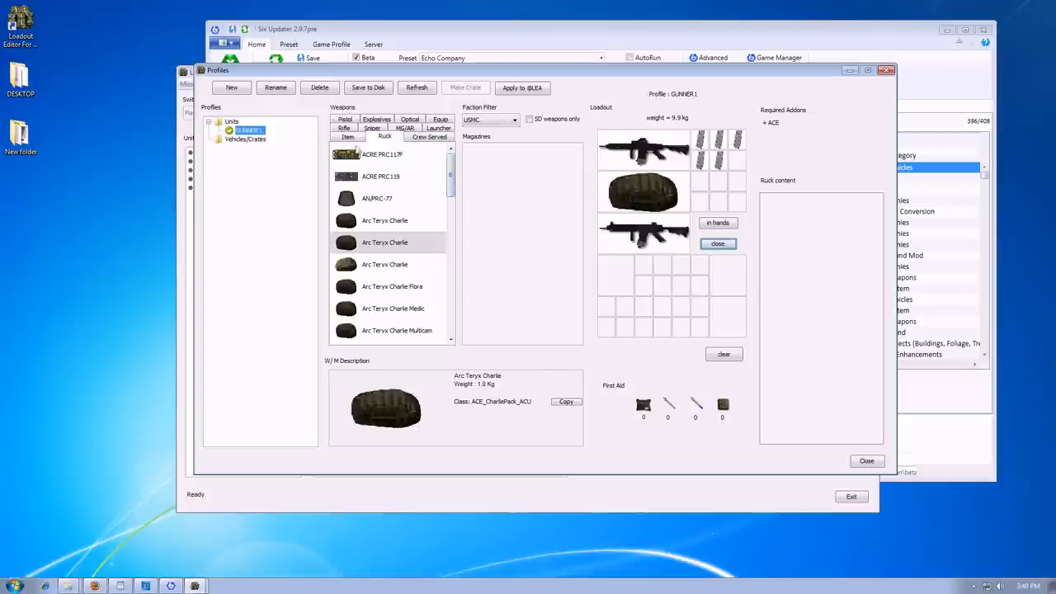
# - Equip the M1911 pistol as GUNNER1's sidearm, bringing the loadout to 15.6 kg
pyautogui.click(343, 137)
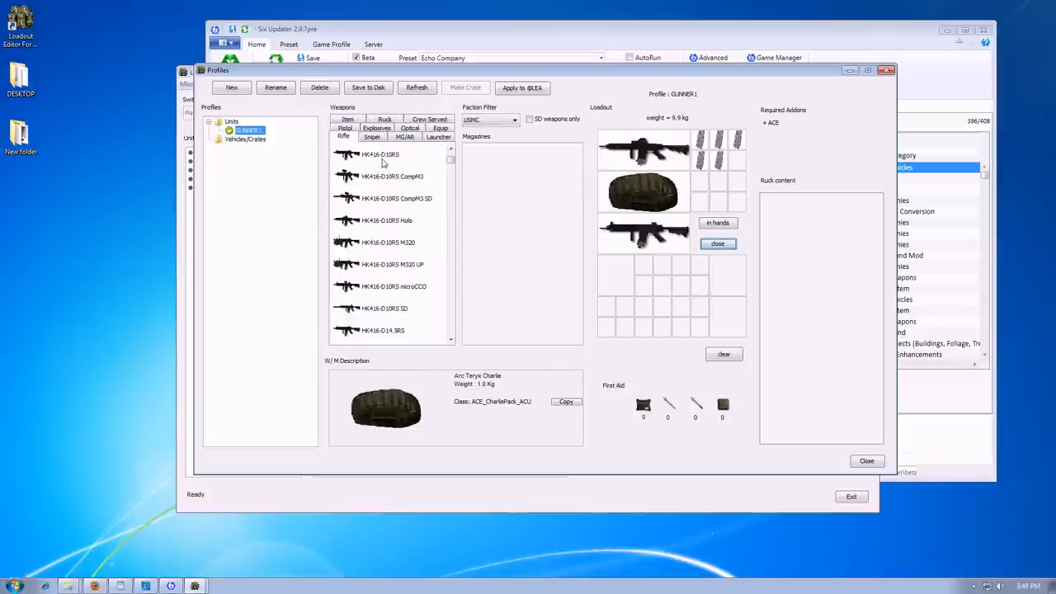
pyautogui.click(345, 129)
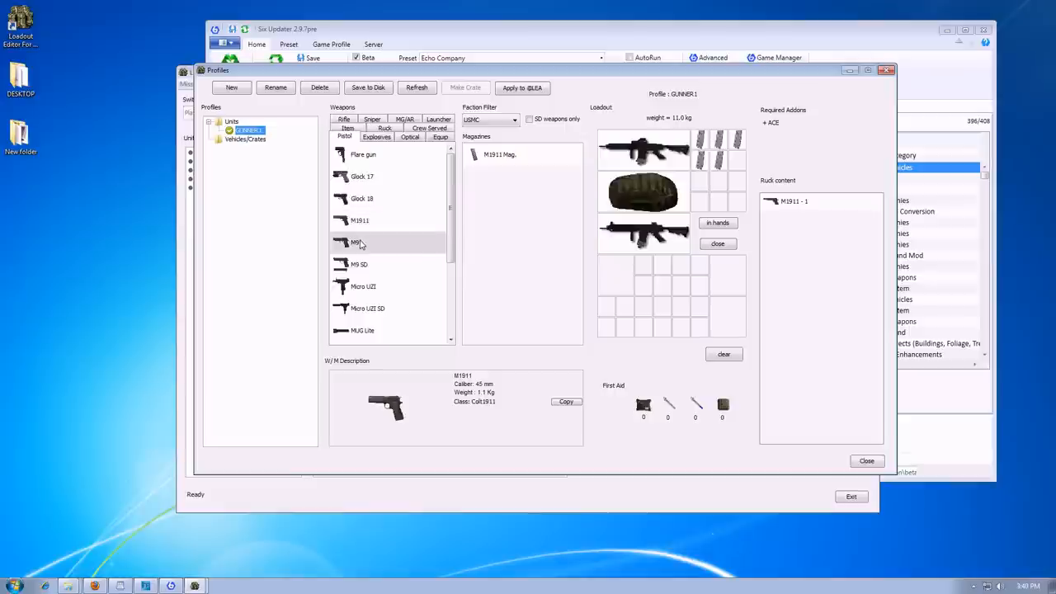
pyautogui.click(355, 241)
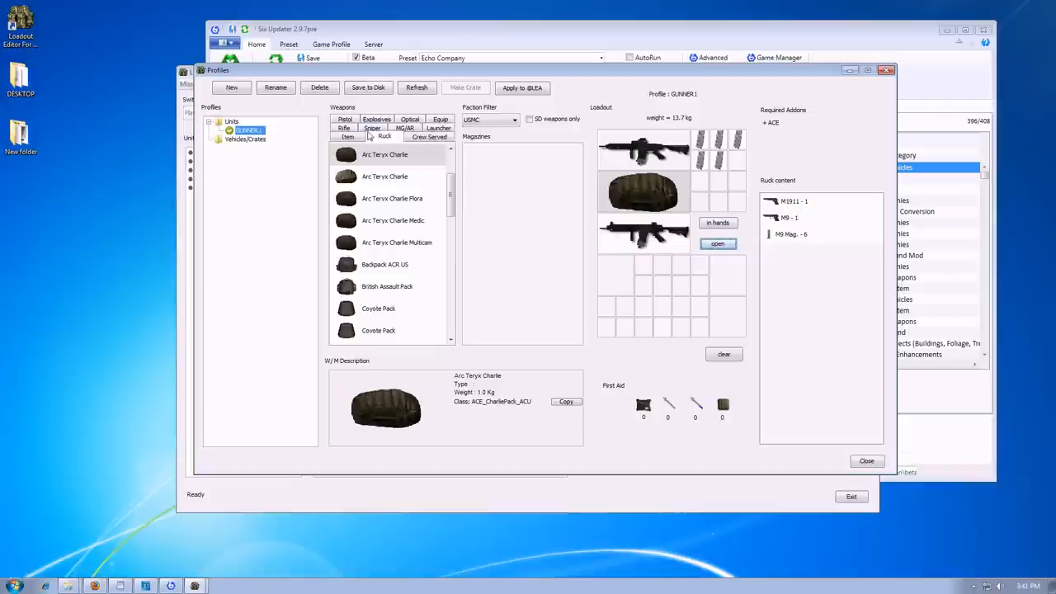
pyautogui.click(374, 135)
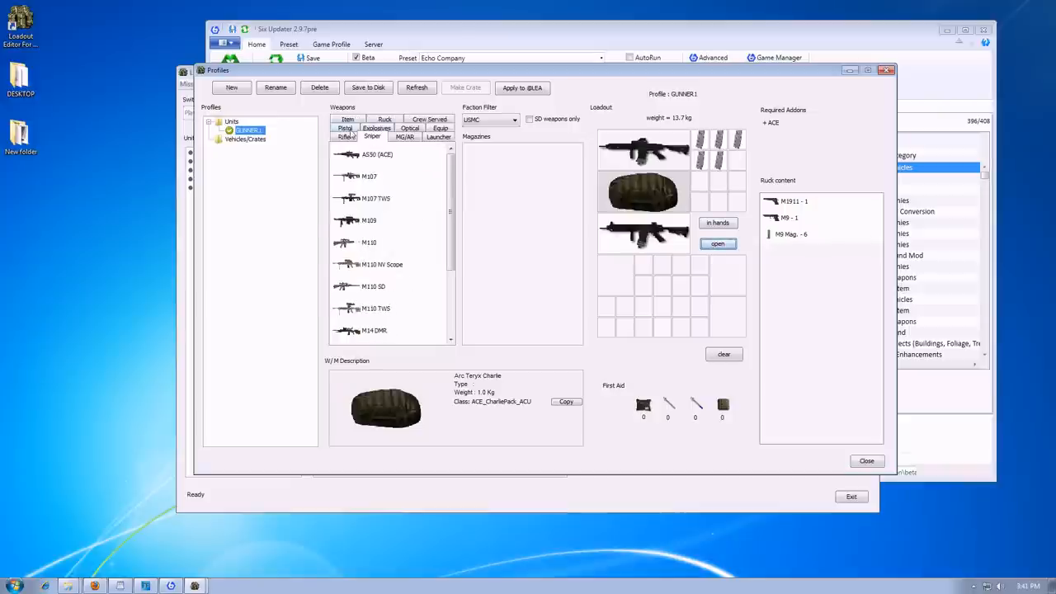
pyautogui.click(345, 135)
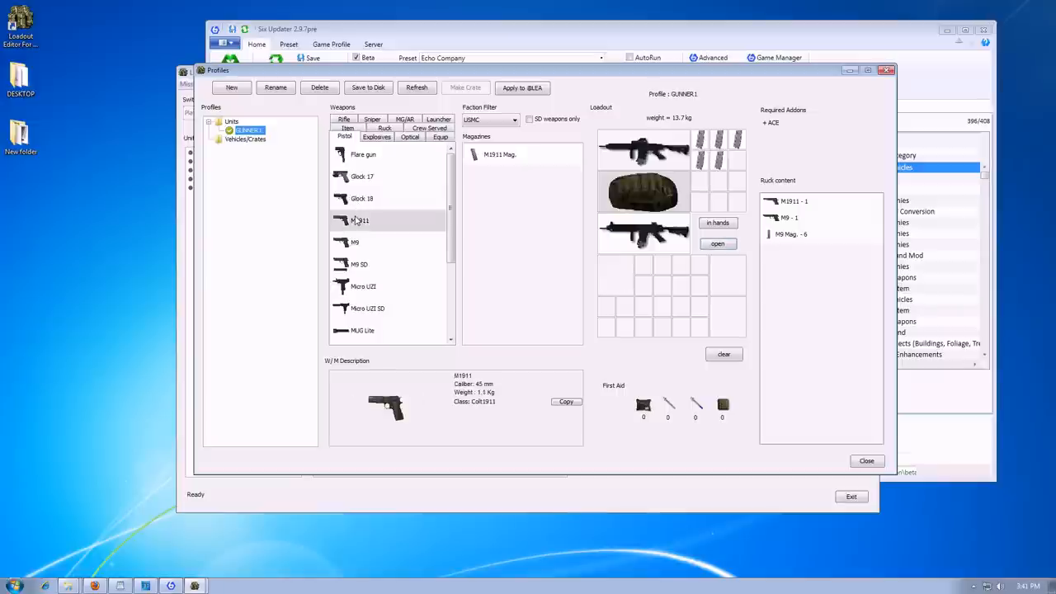
pyautogui.doubleClick(498, 155)
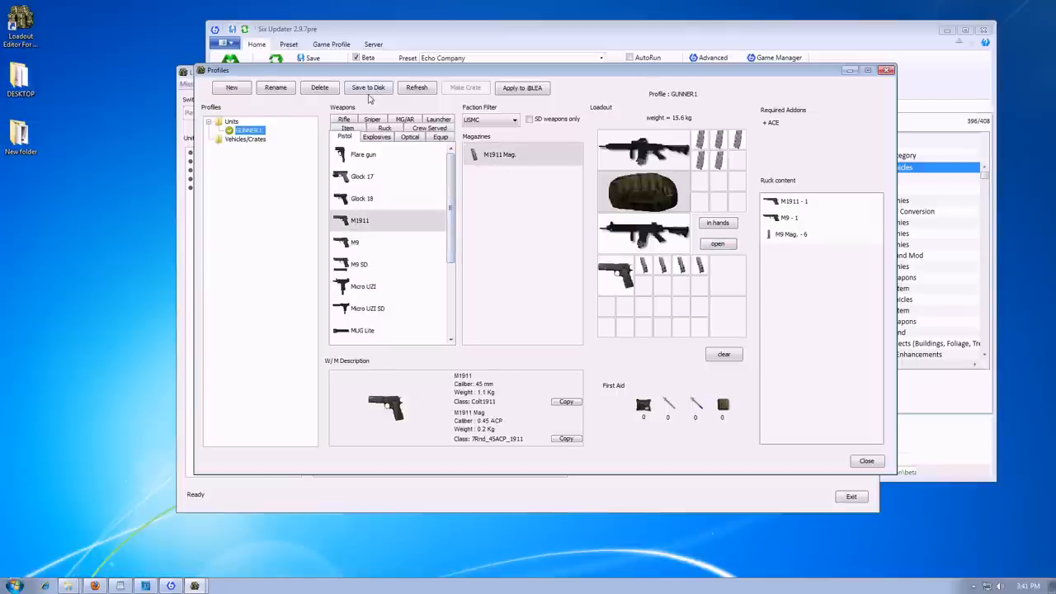
# - Save the profiles to disk and confirm the saved message
pyautogui.click(368, 88)
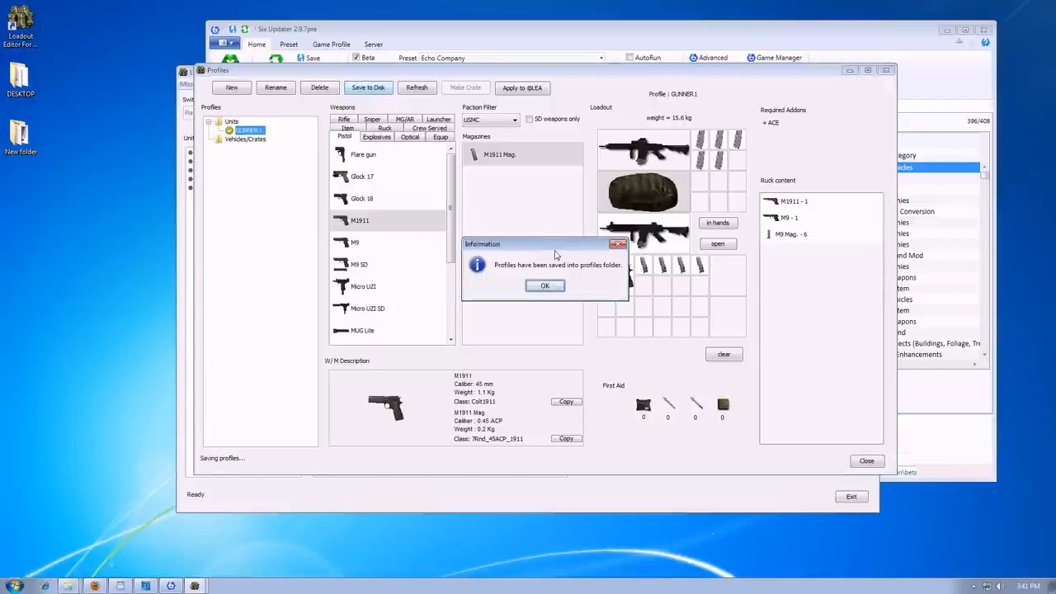
pyautogui.moveTo(607, 287)
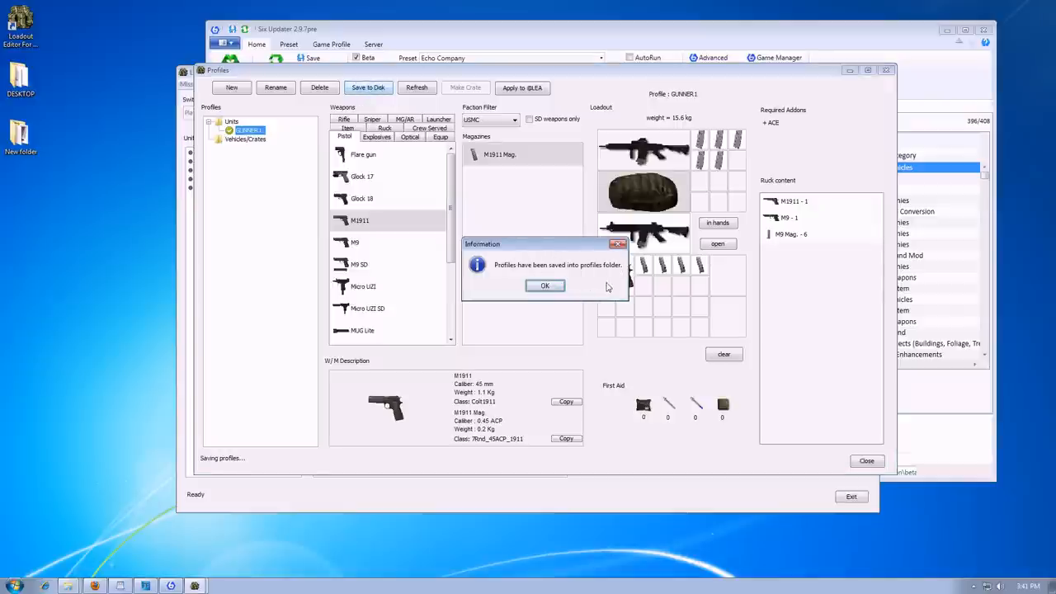
pyautogui.click(544, 286)
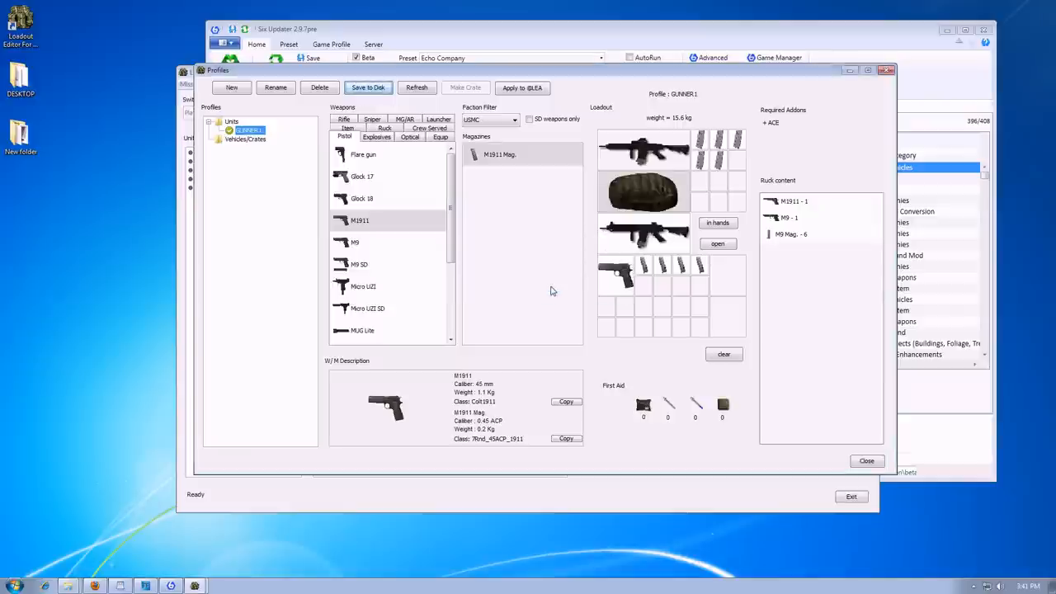
pyautogui.click(522, 87)
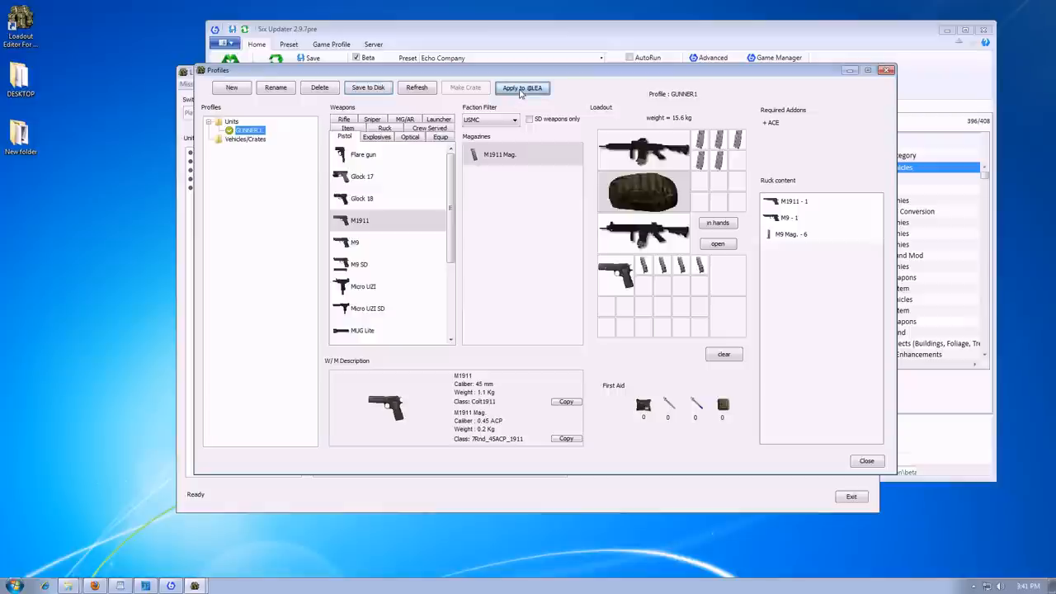
pyautogui.click(521, 88)
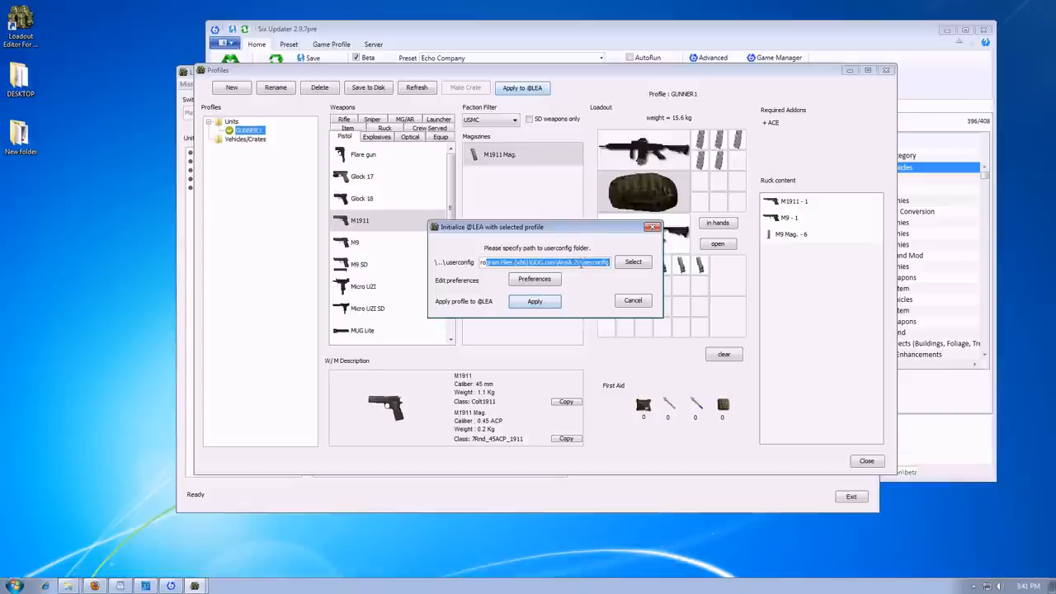
pyautogui.click(520, 262)
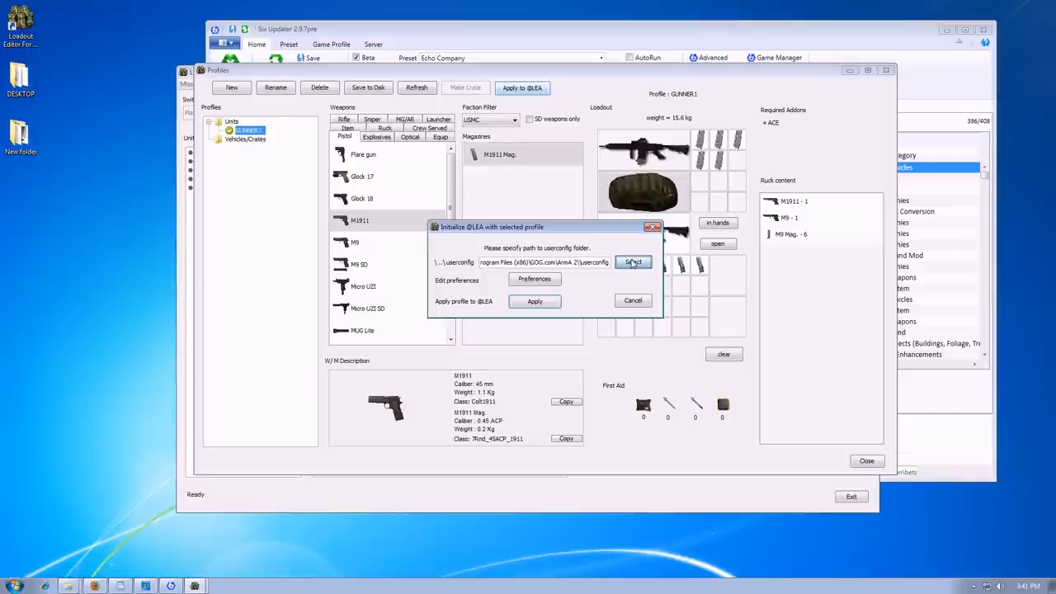
# - Browse to C:\Program Files (x86)\GOG.com\ArmA 2 and choose its userconfig folder as the path
pyautogui.click(633, 263)
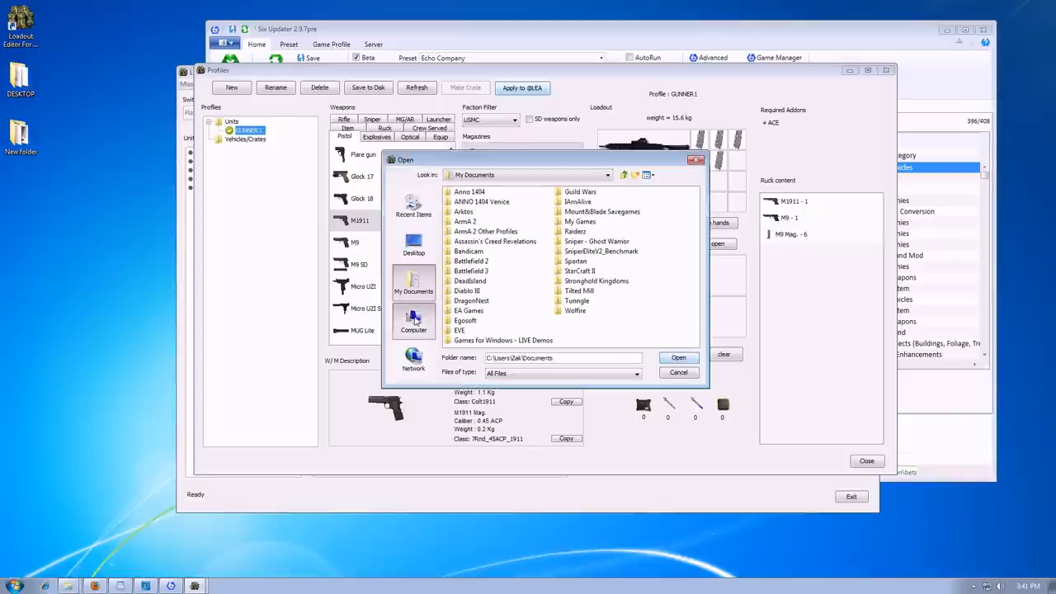
pyautogui.click(413, 322)
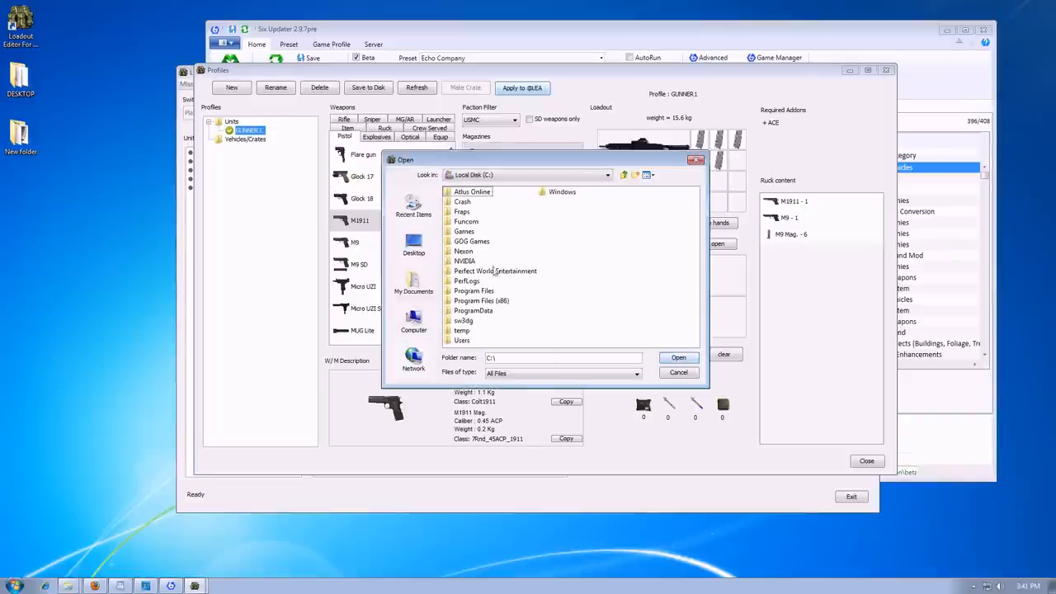
pyautogui.doubleClick(482, 301)
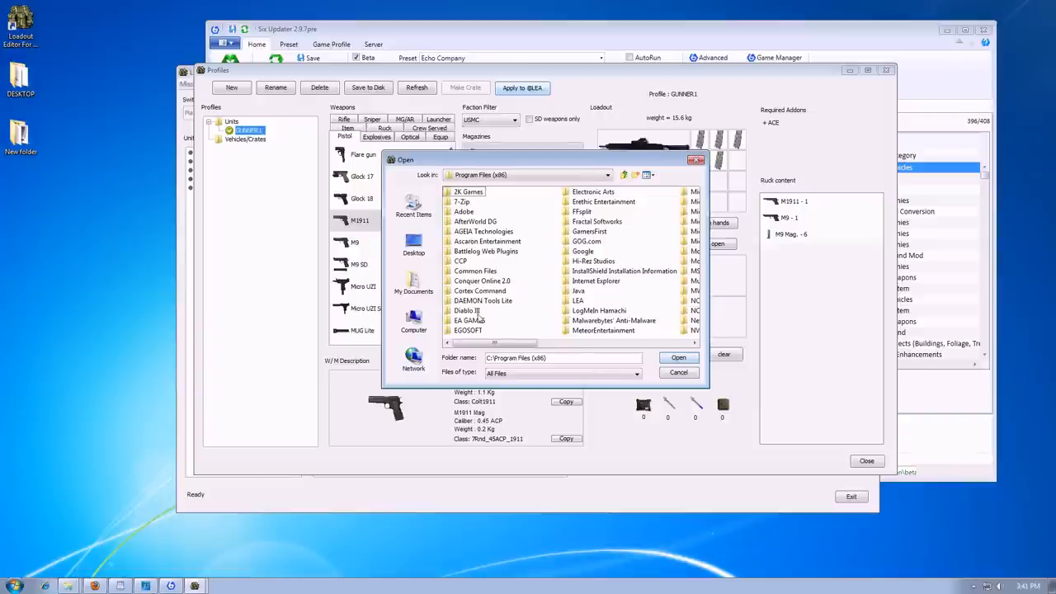
pyautogui.doubleClick(588, 241)
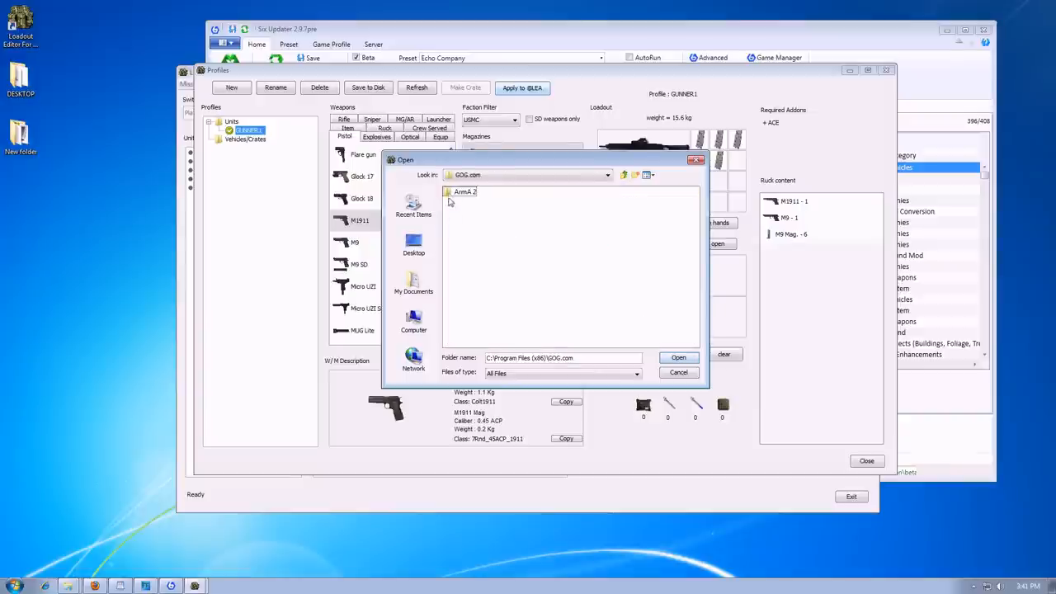
pyautogui.doubleClick(466, 191)
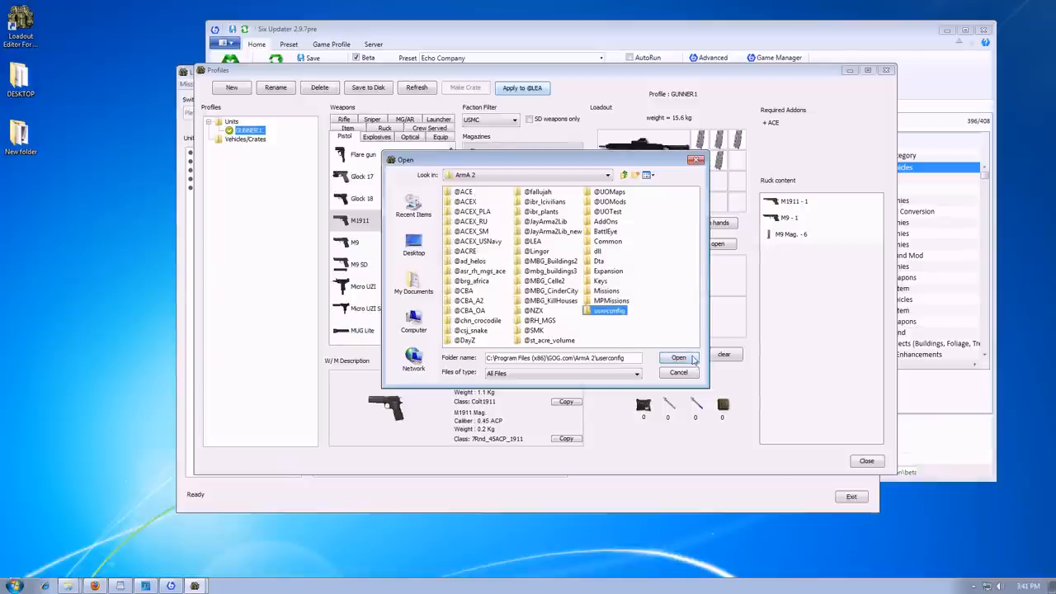
pyautogui.click(678, 356)
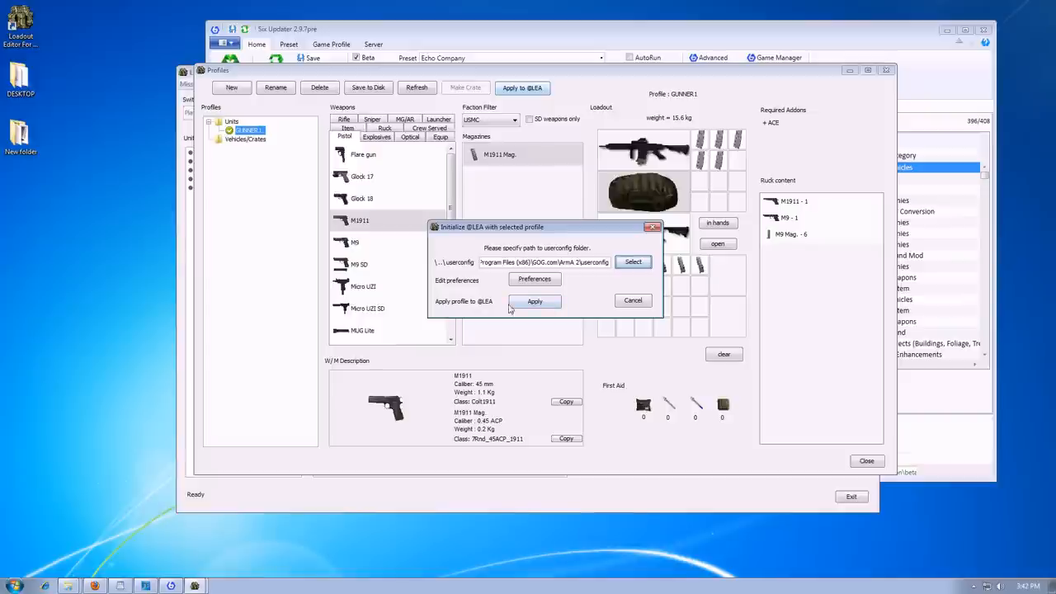
pyautogui.click(535, 301)
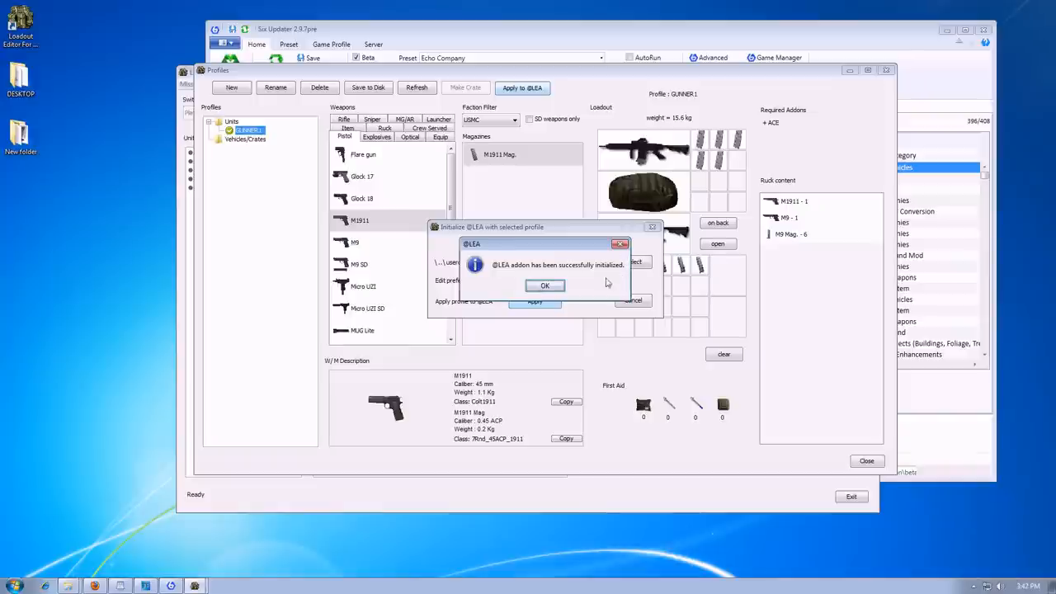
pyautogui.click(545, 285)
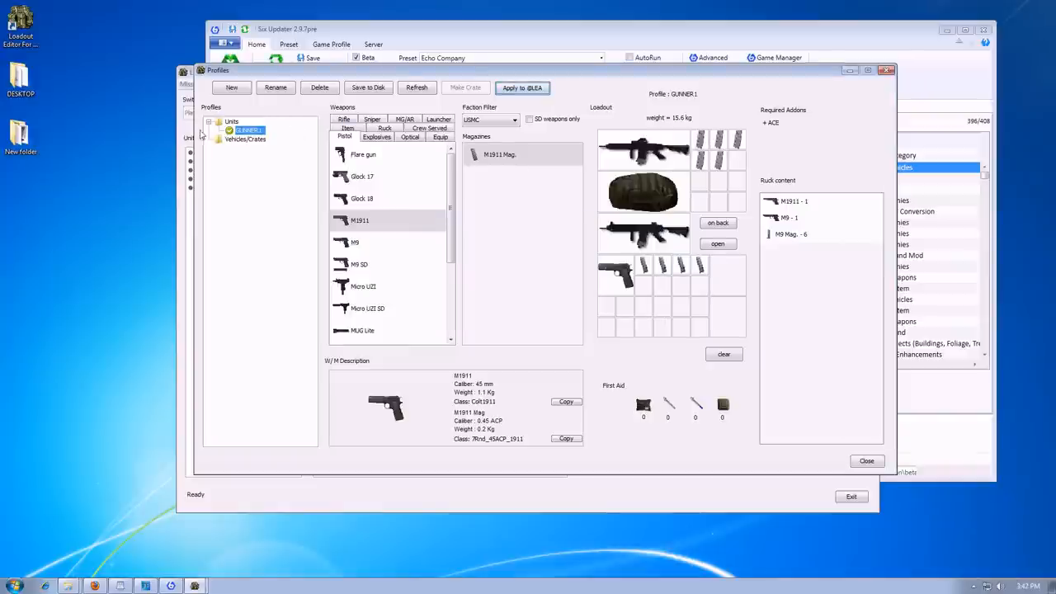
pyautogui.click(231, 87)
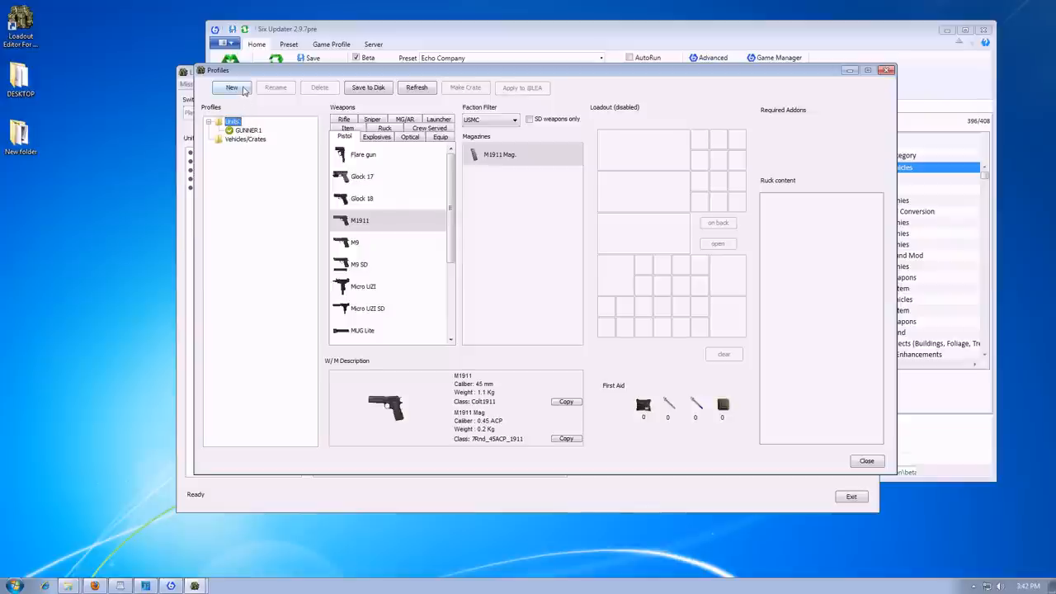
pyautogui.click(231, 87)
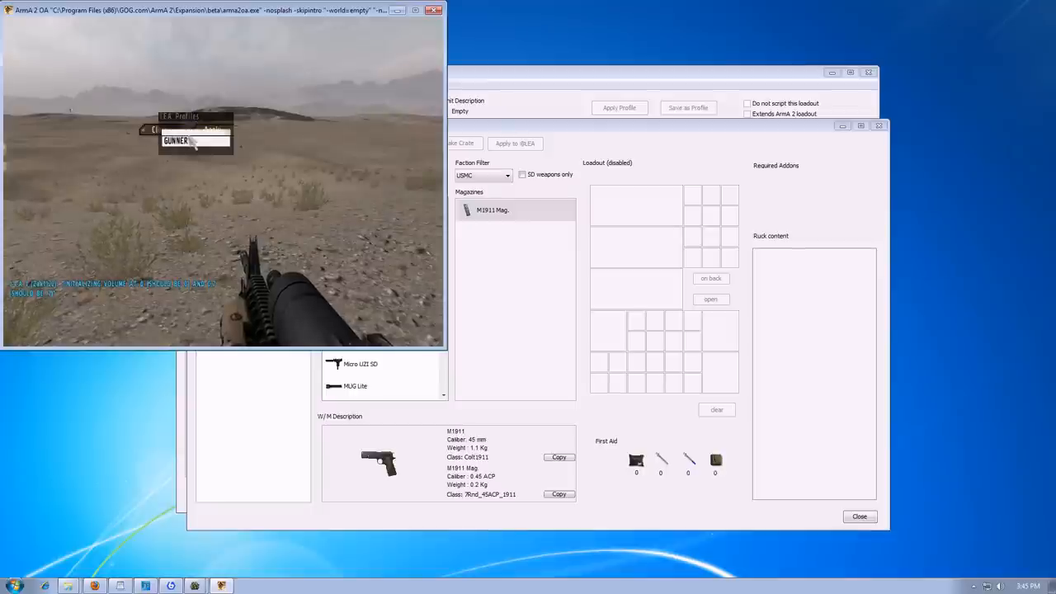
# - Load GUNNER1 onto the soldier in ArmA 2 and compare with the editor's GUNNER1 profile
pyautogui.click(175, 140)
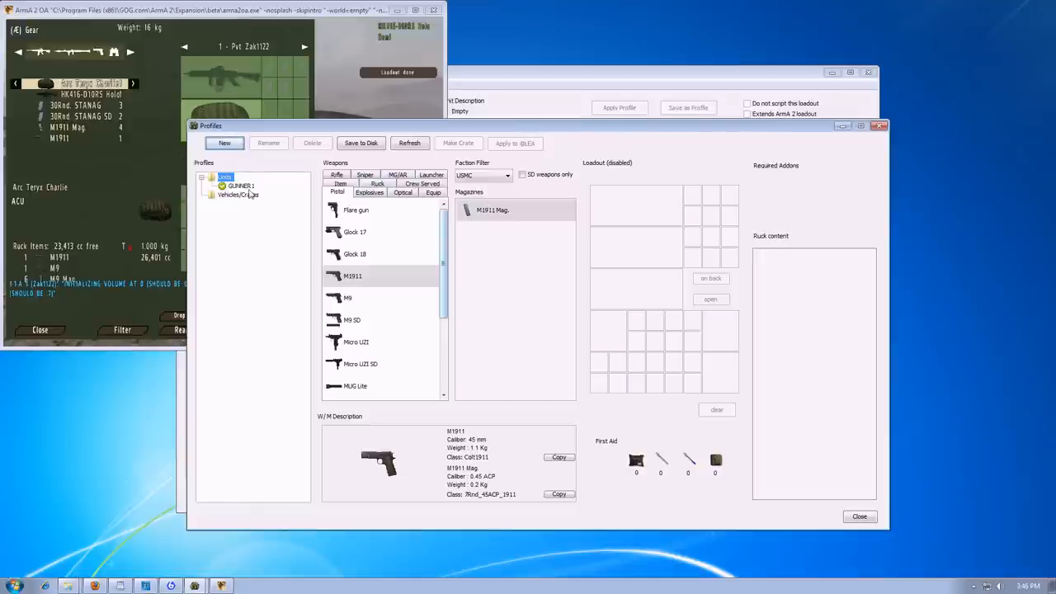
pyautogui.click(239, 185)
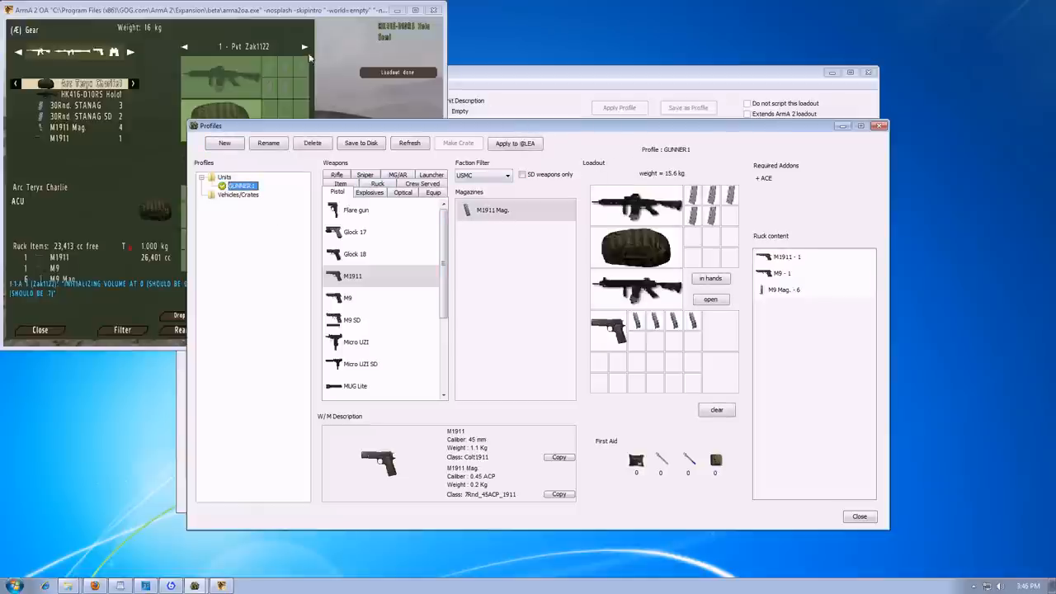